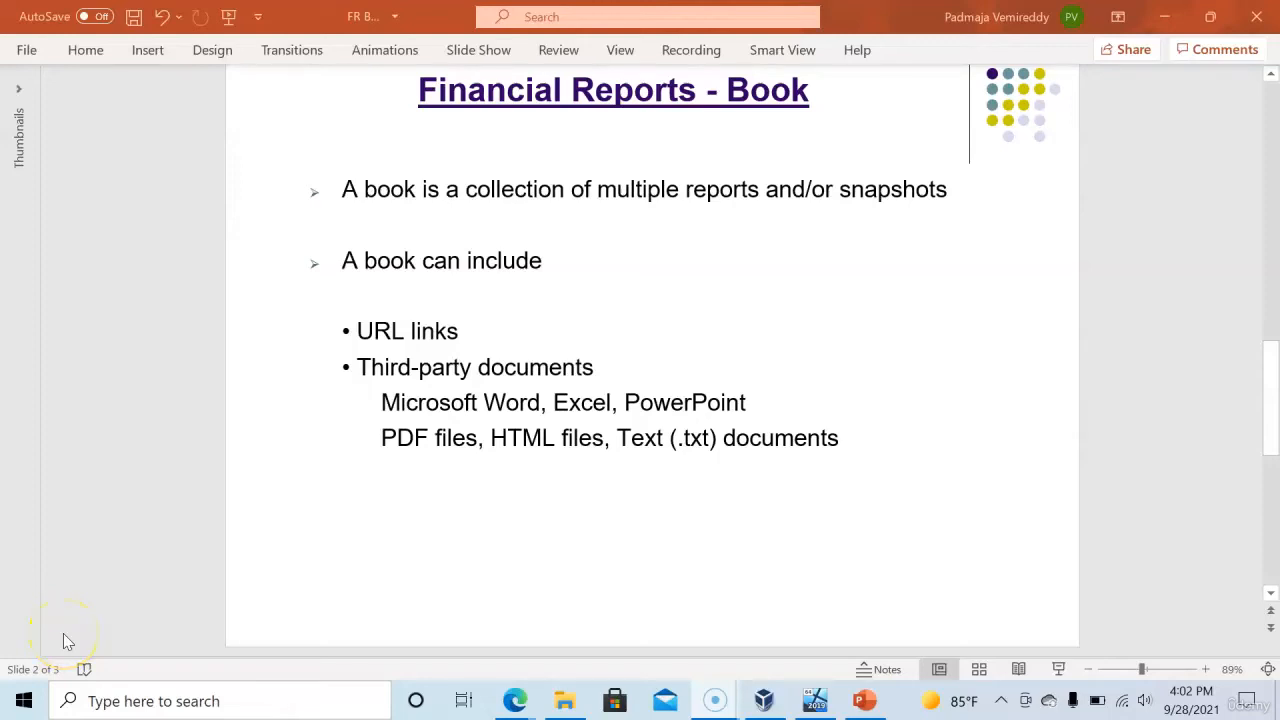
pyautogui.moveTo(64, 620)
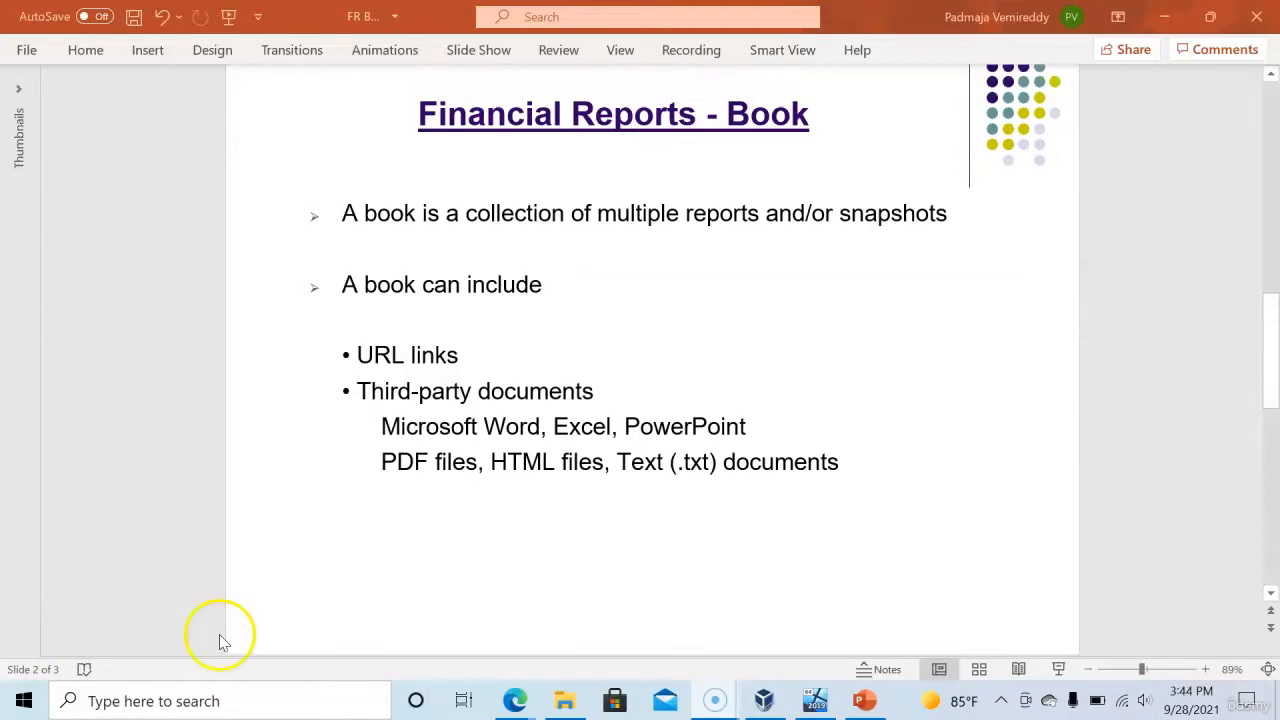
pyautogui.moveTo(220, 636)
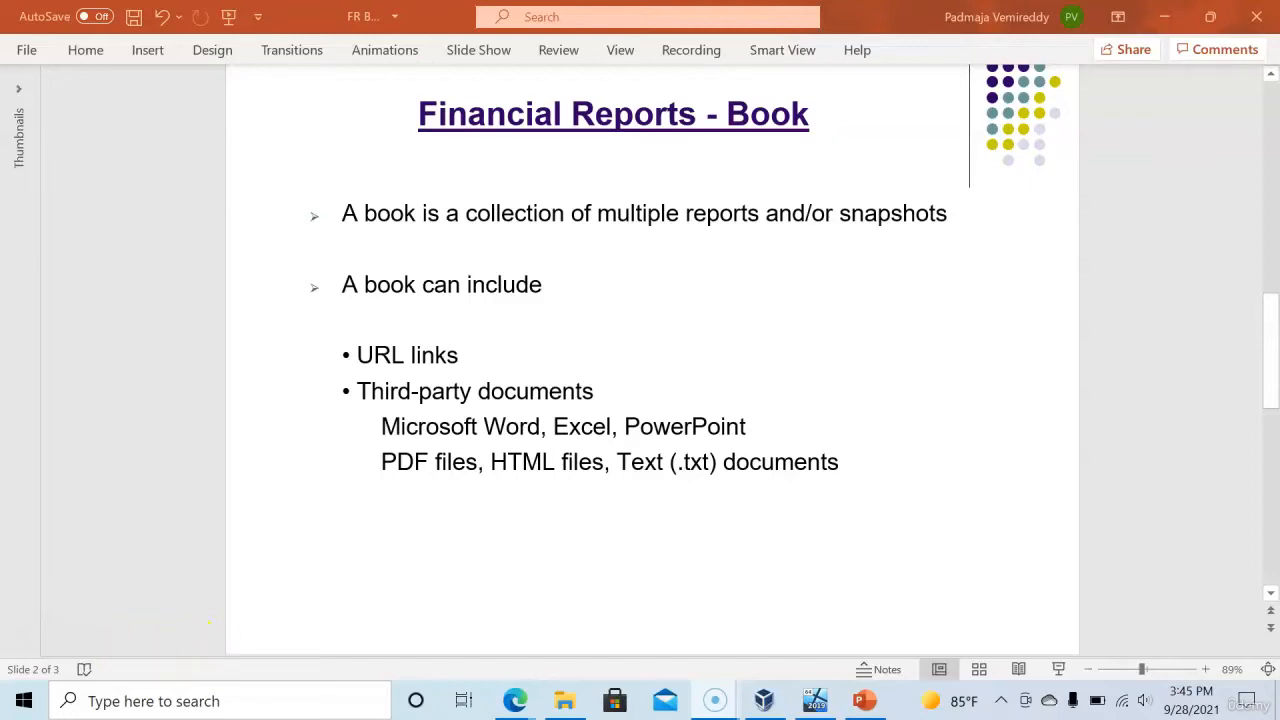
# Collect Income Statement and IS Prior Month VS Cur Month into a new book via Collect Reports into a Book.
pyautogui.scroll(-3)
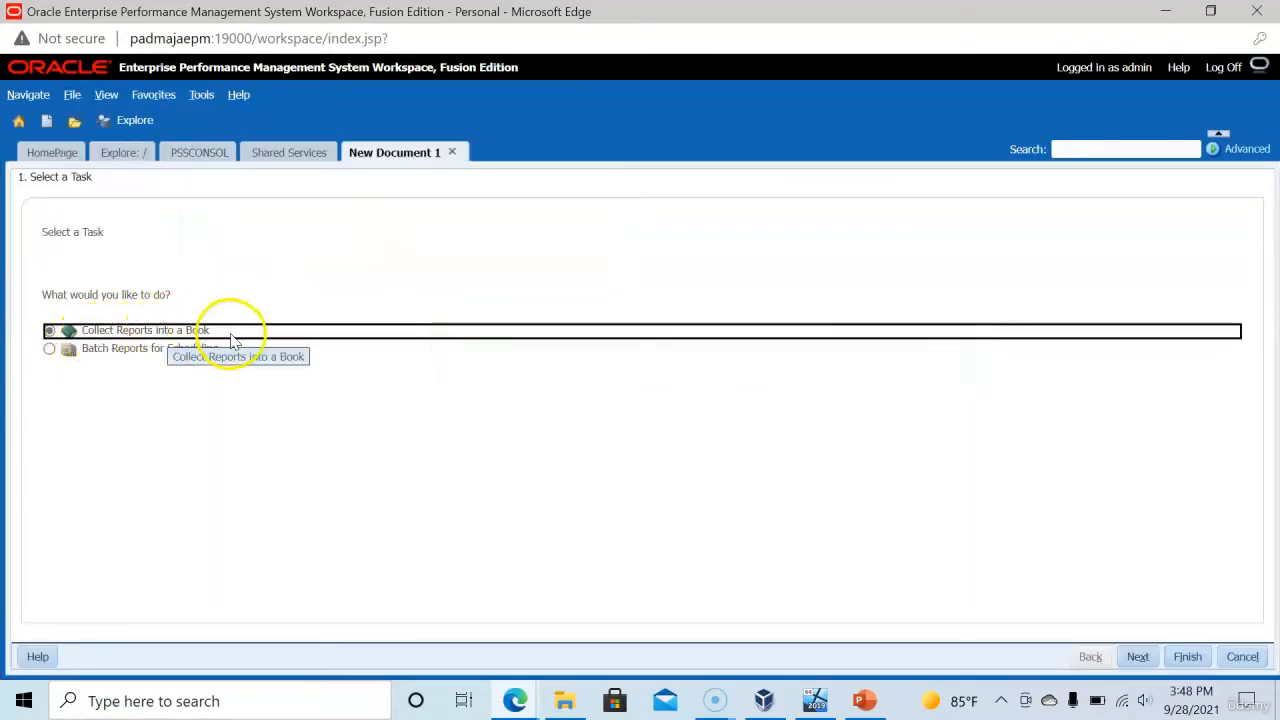
pyautogui.click(1136, 656)
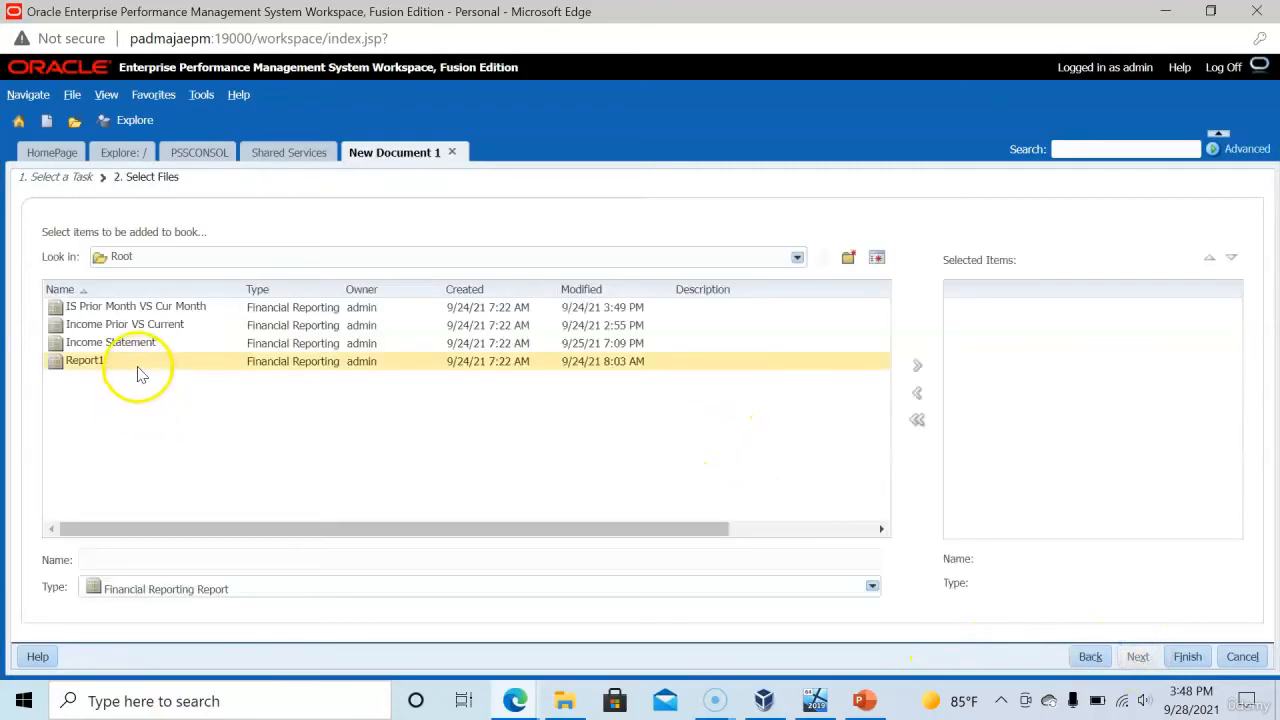
pyautogui.click(136, 306)
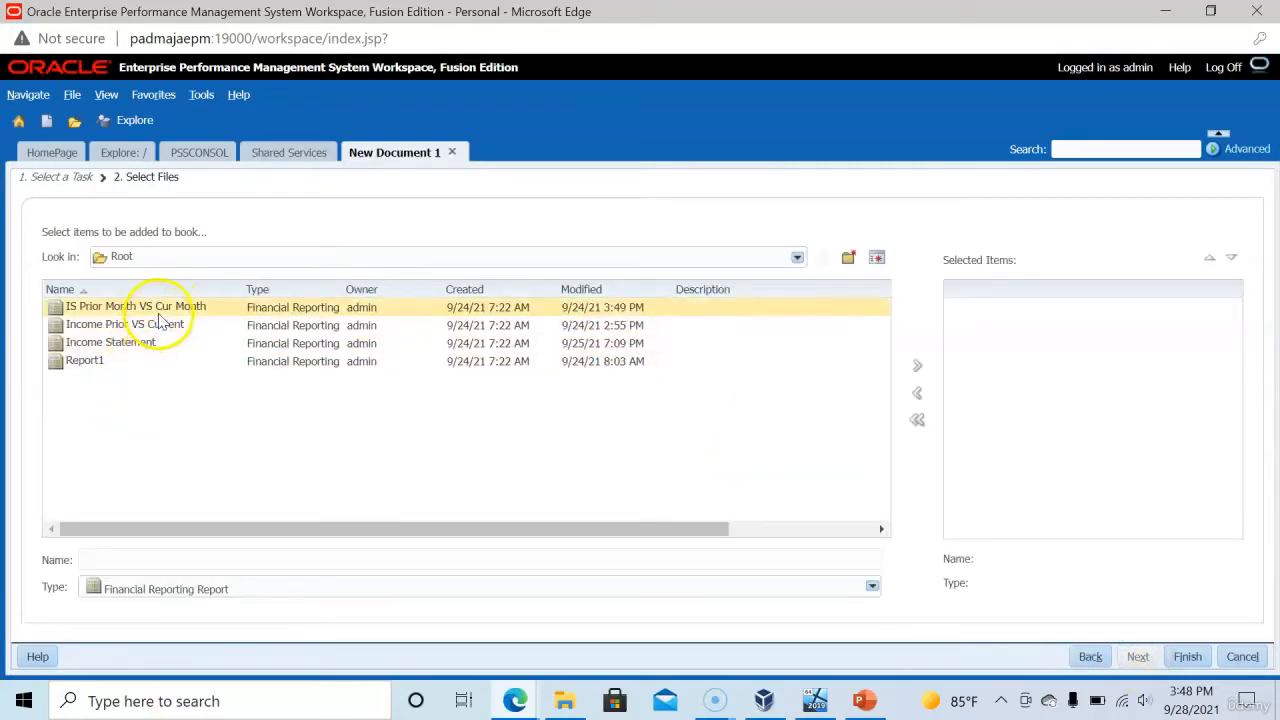
pyautogui.click(110, 344)
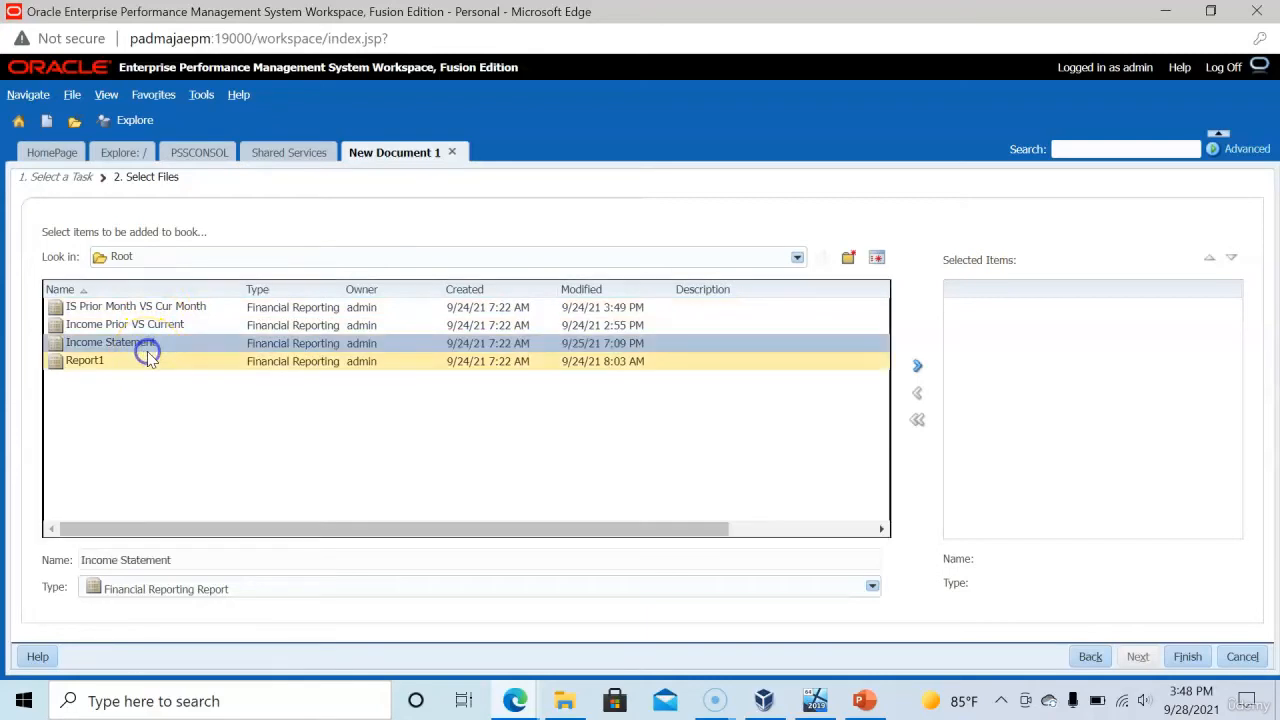
pyautogui.click(916, 364)
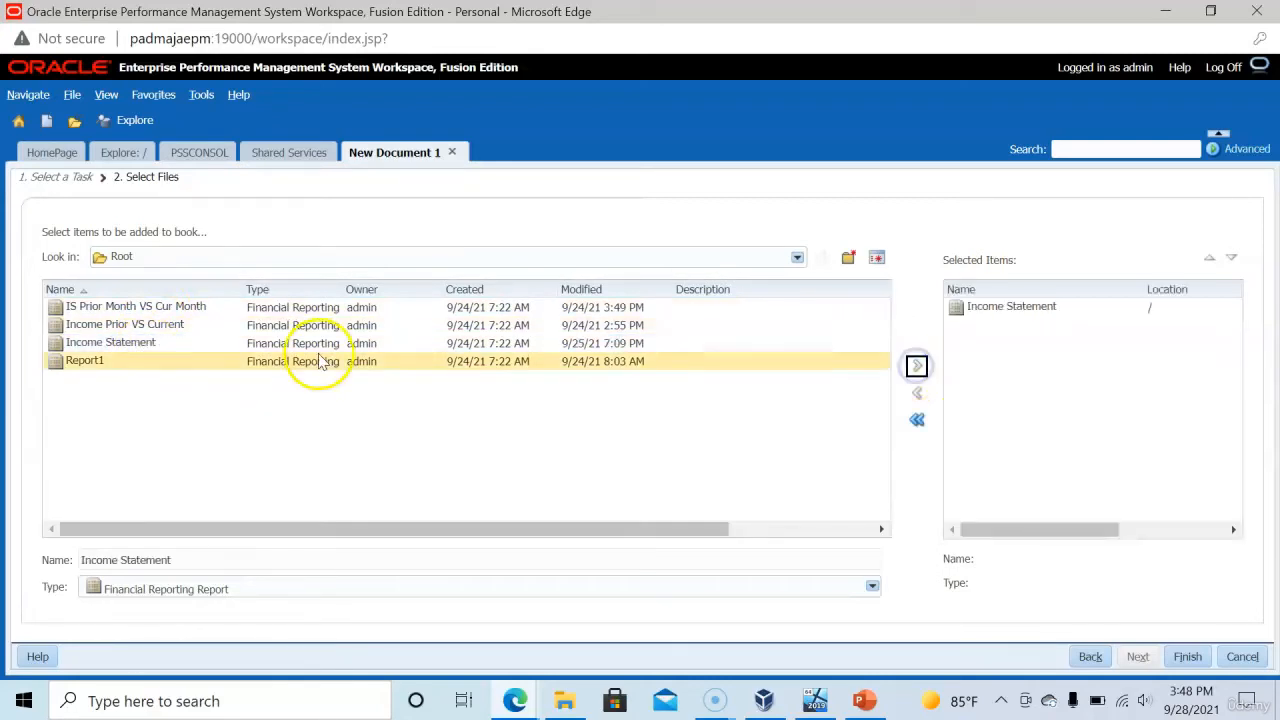
pyautogui.click(136, 306)
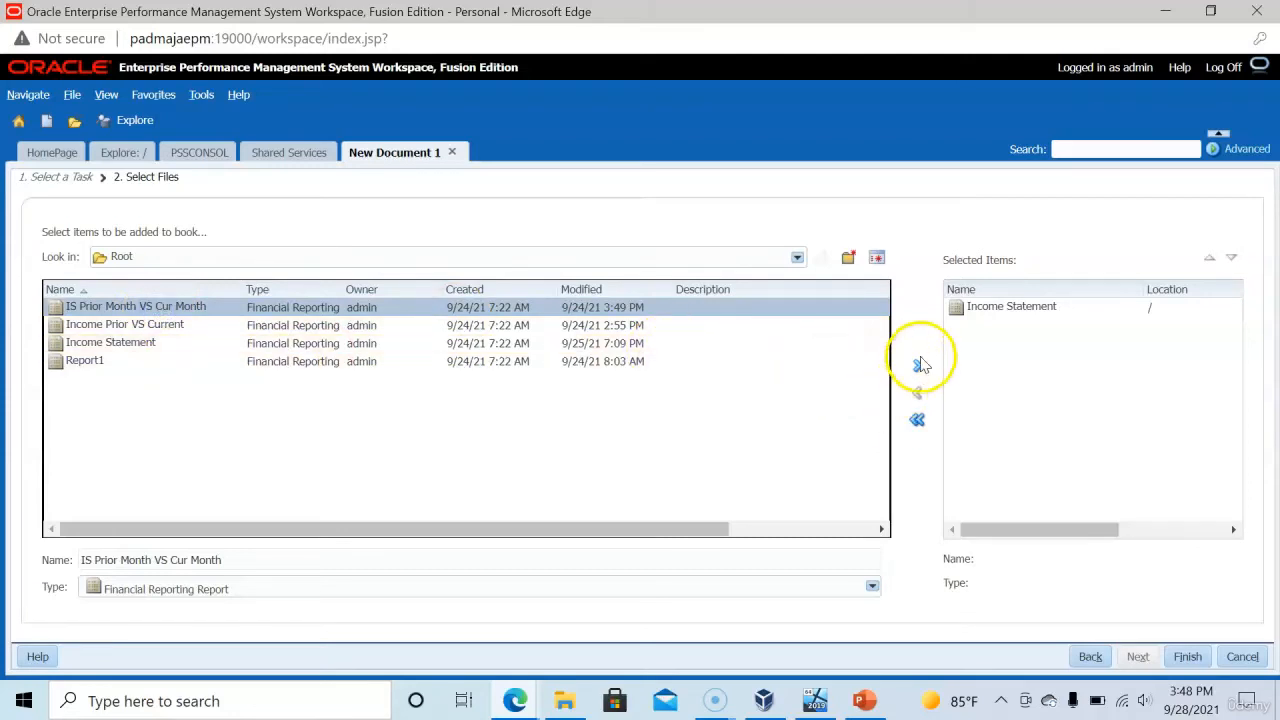
pyautogui.click(916, 364)
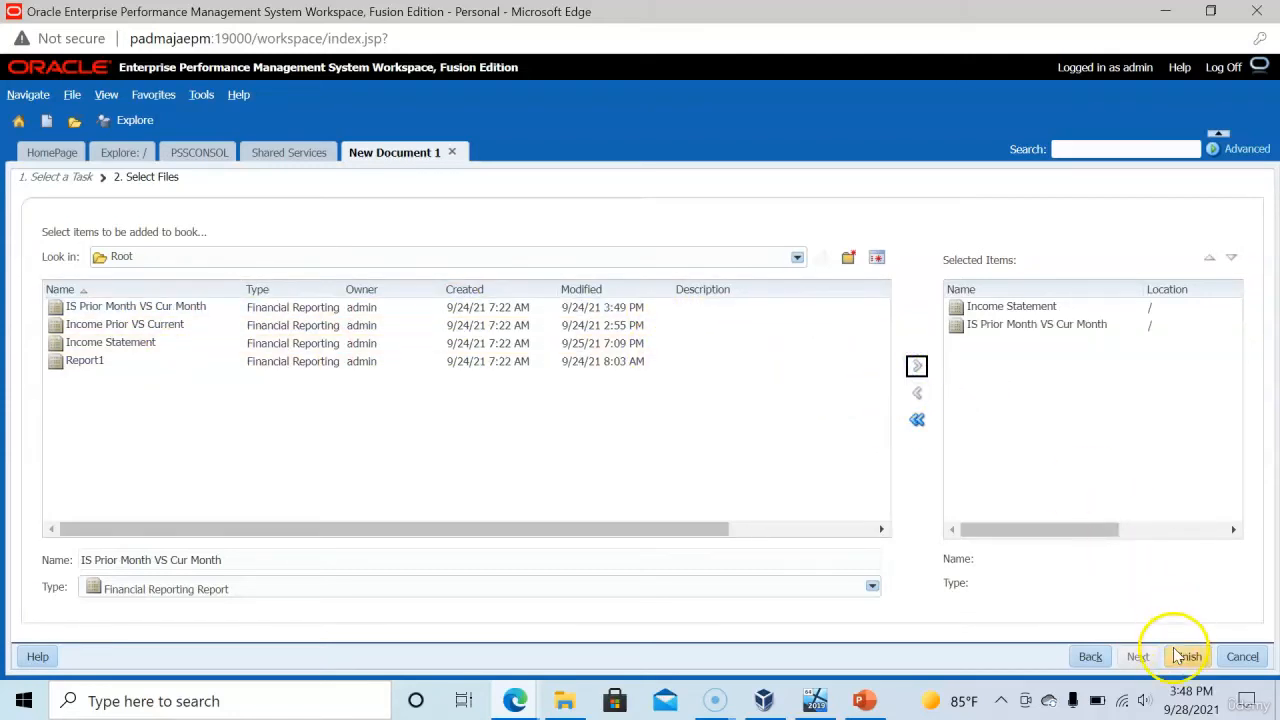
pyautogui.click(1184, 656)
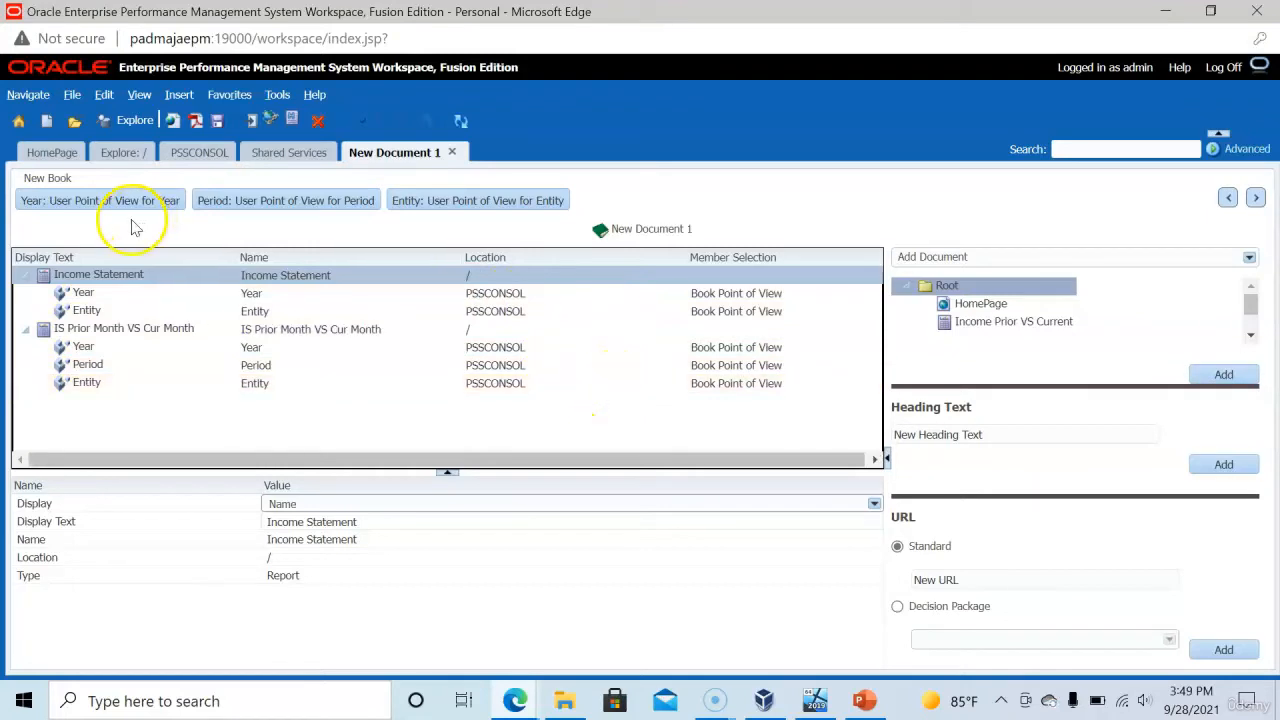
pyautogui.moveTo(332, 218)
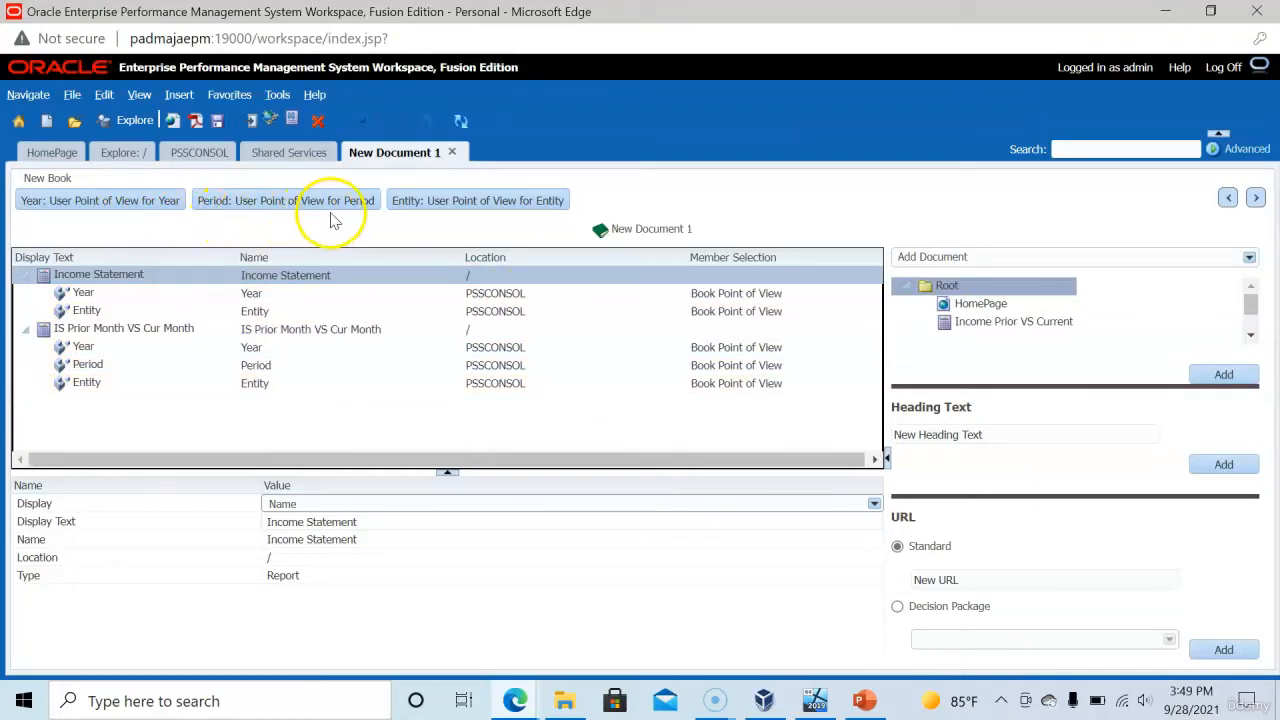
pyautogui.moveTo(504, 236)
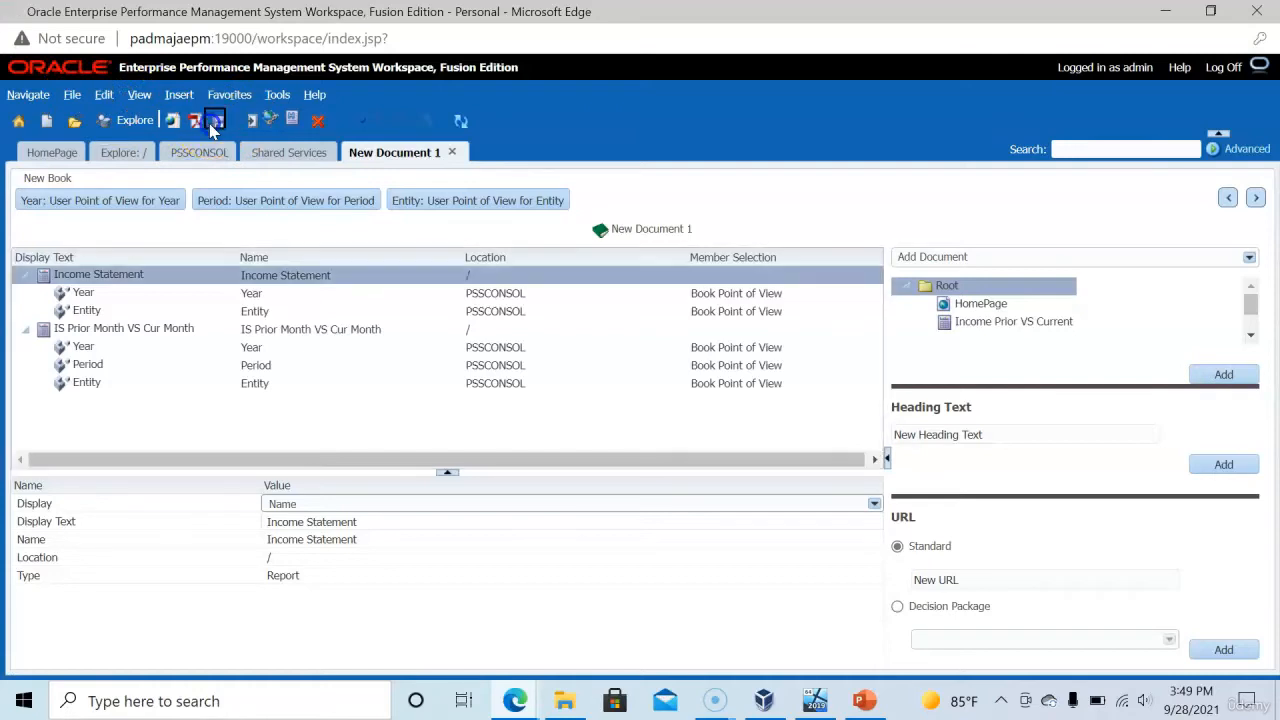
# Save the book as MEP_ACTUAL, type Financial Reporting Book, in the Root folder.
pyautogui.click(214, 120)
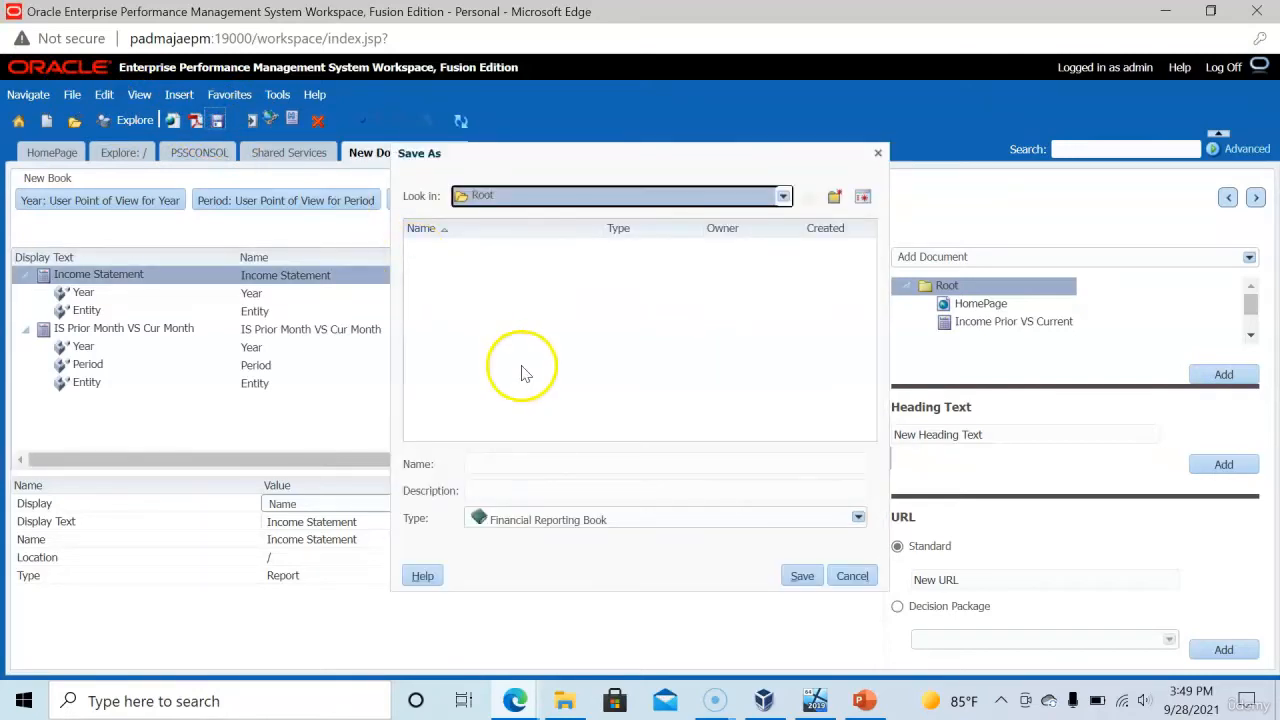
pyautogui.moveTo(544, 540)
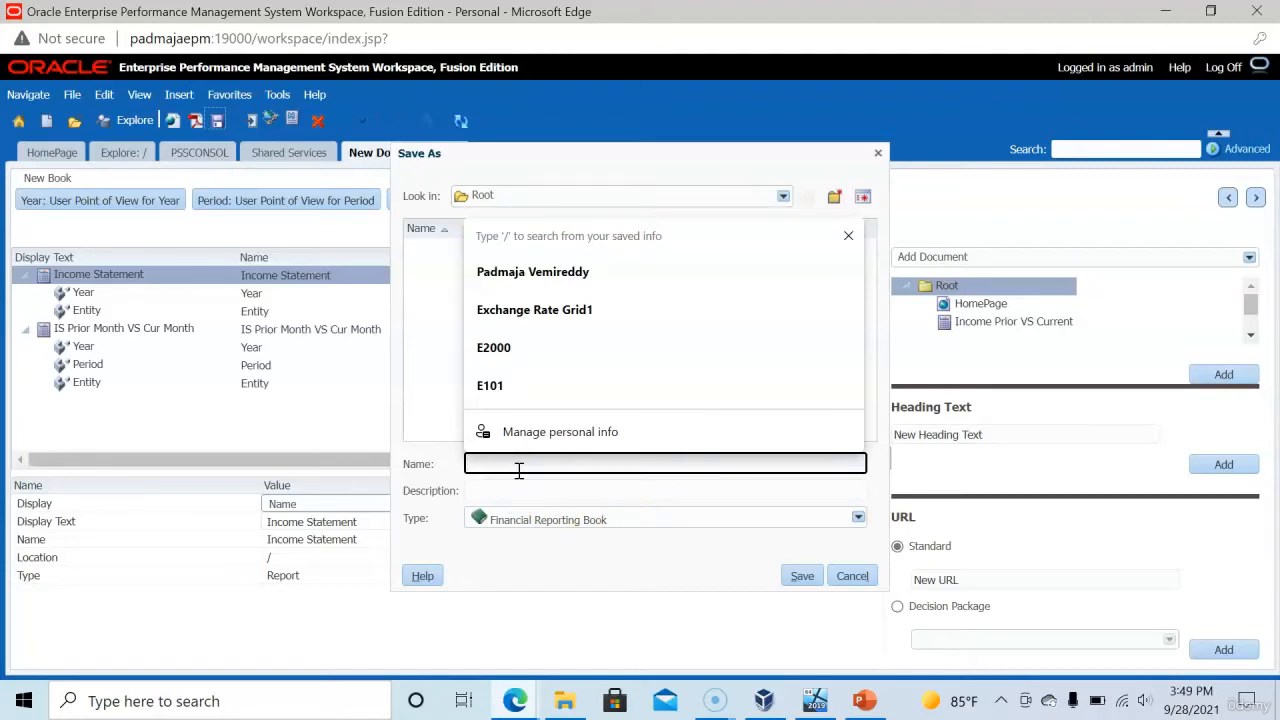
pyautogui.write('MEP_ACTUAL')
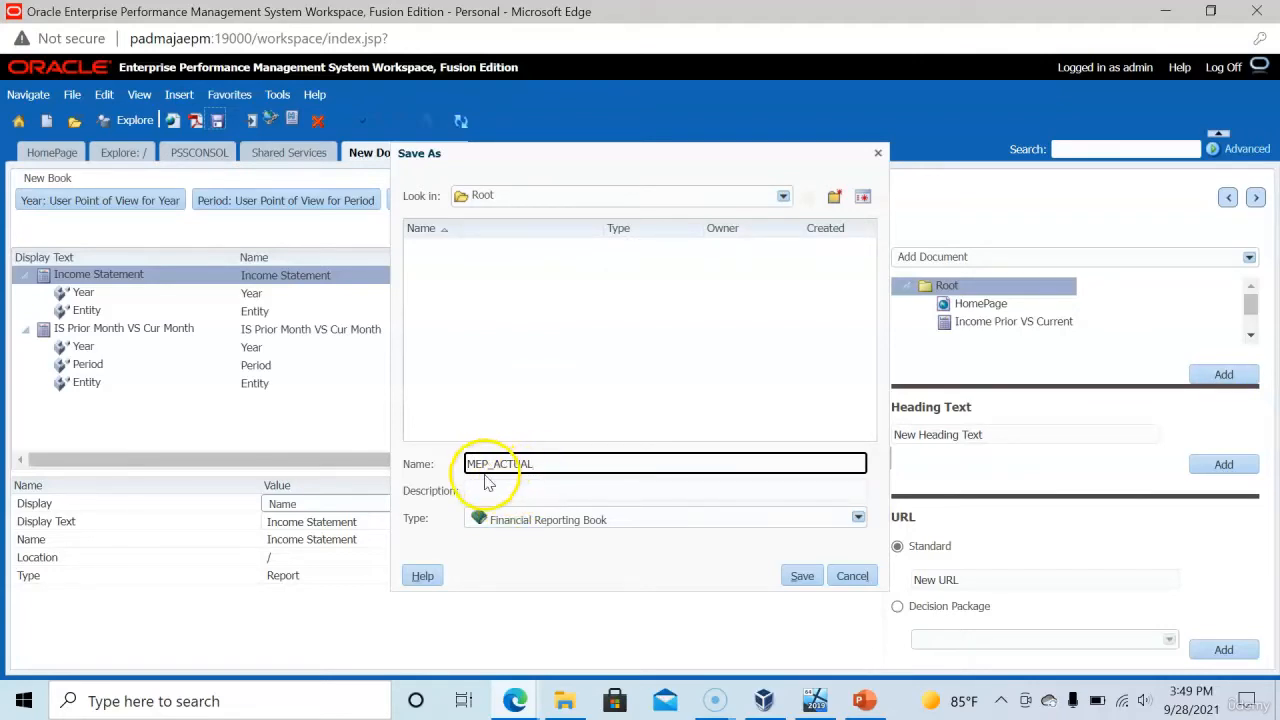
pyautogui.moveTo(620, 524)
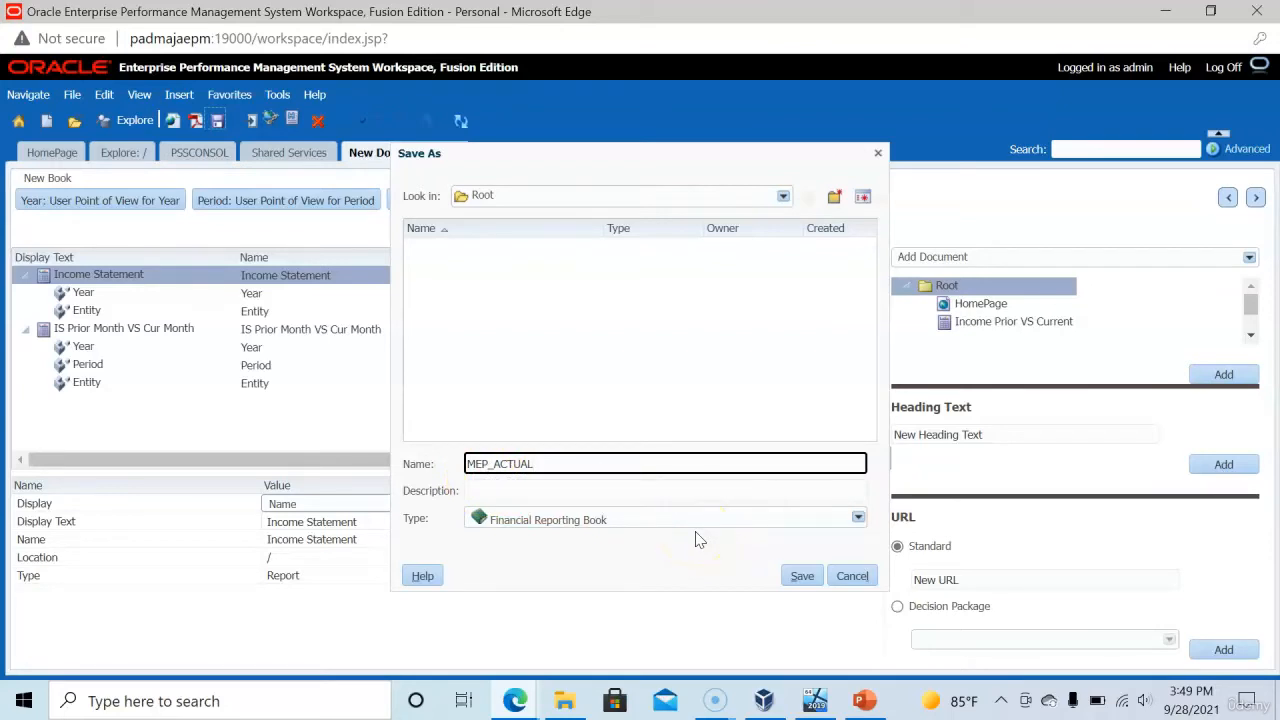
pyautogui.click(664, 464)
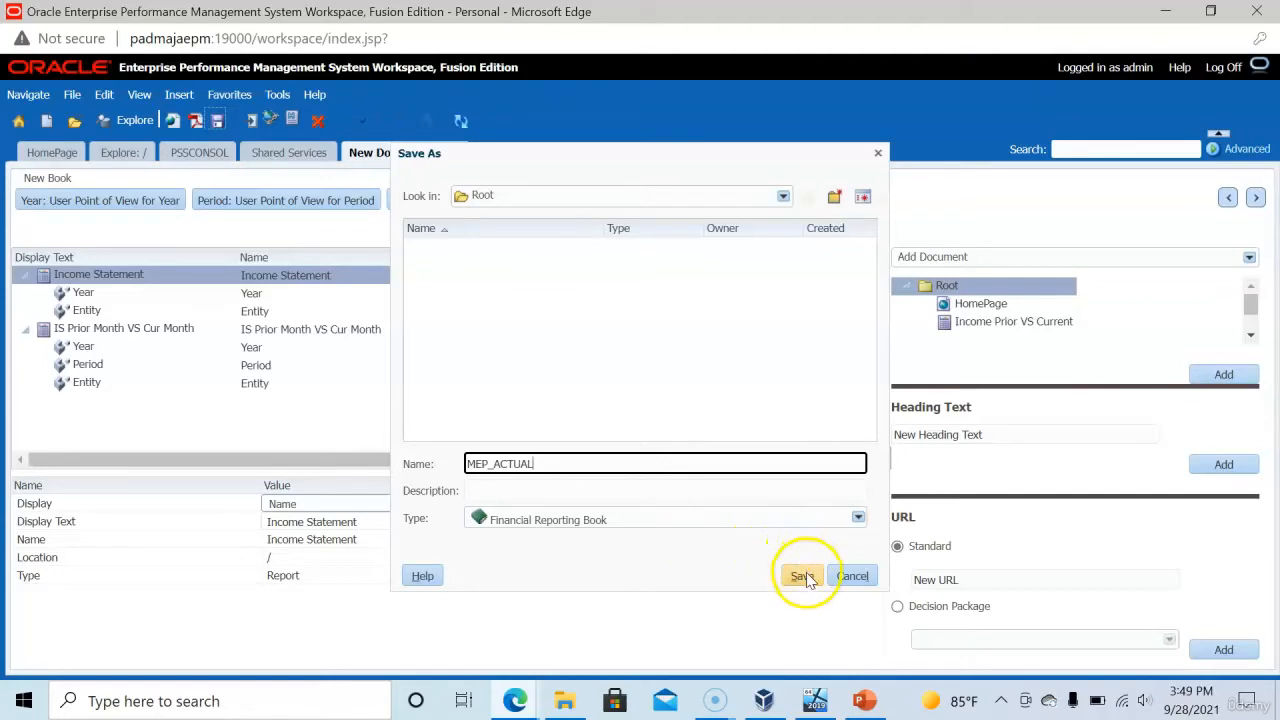
pyautogui.moveTo(770, 578)
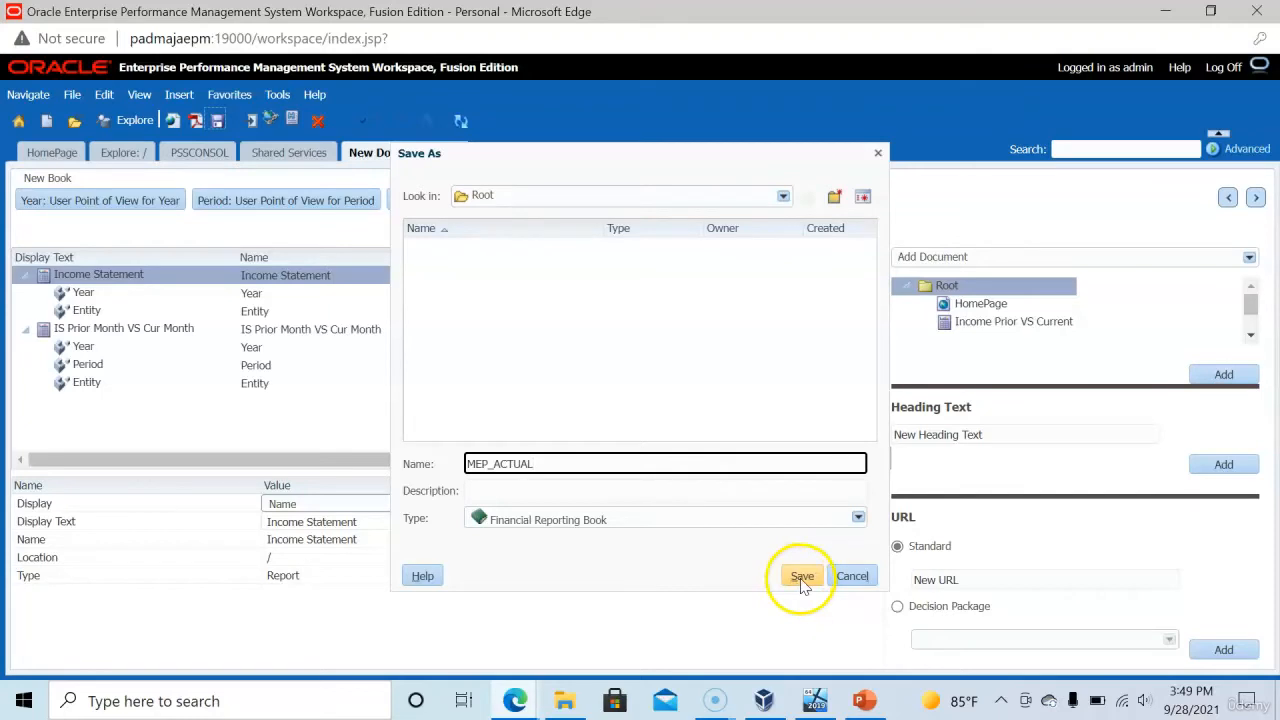
pyautogui.click(802, 576)
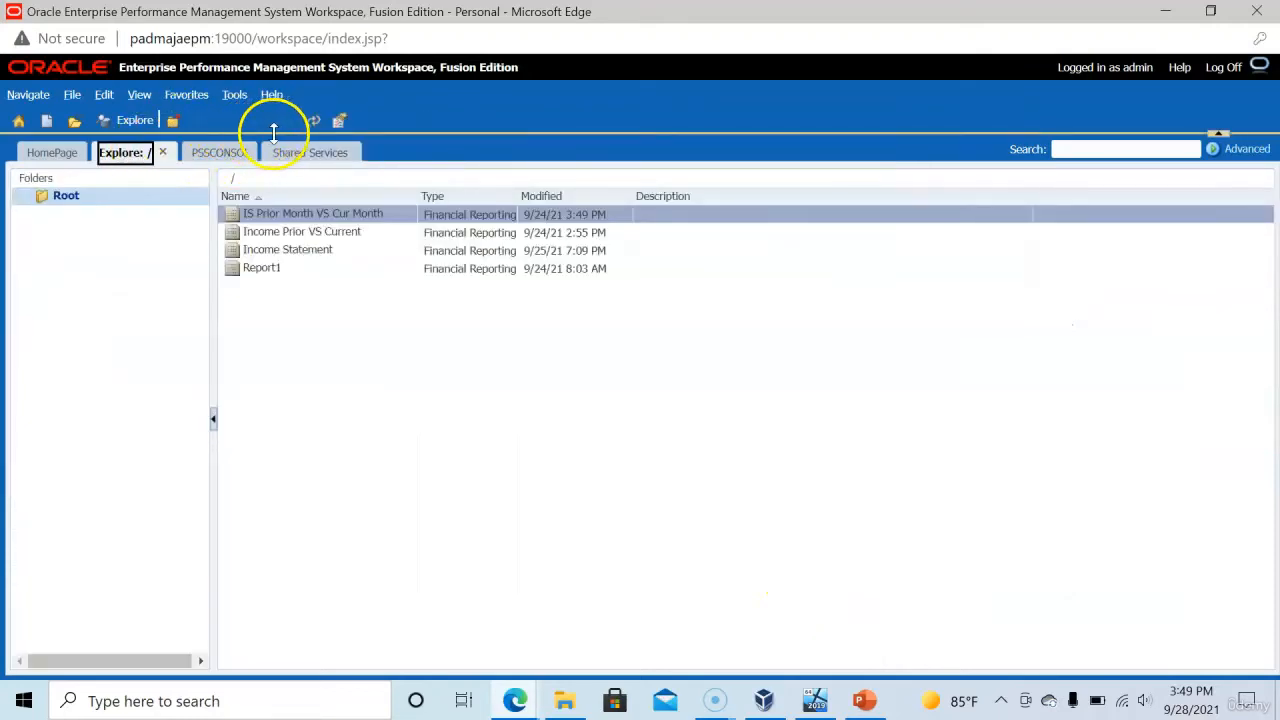
# Open MEP_ACTUAL from Explore as Complete Book in PDF.
pyautogui.rightClick(300, 268)
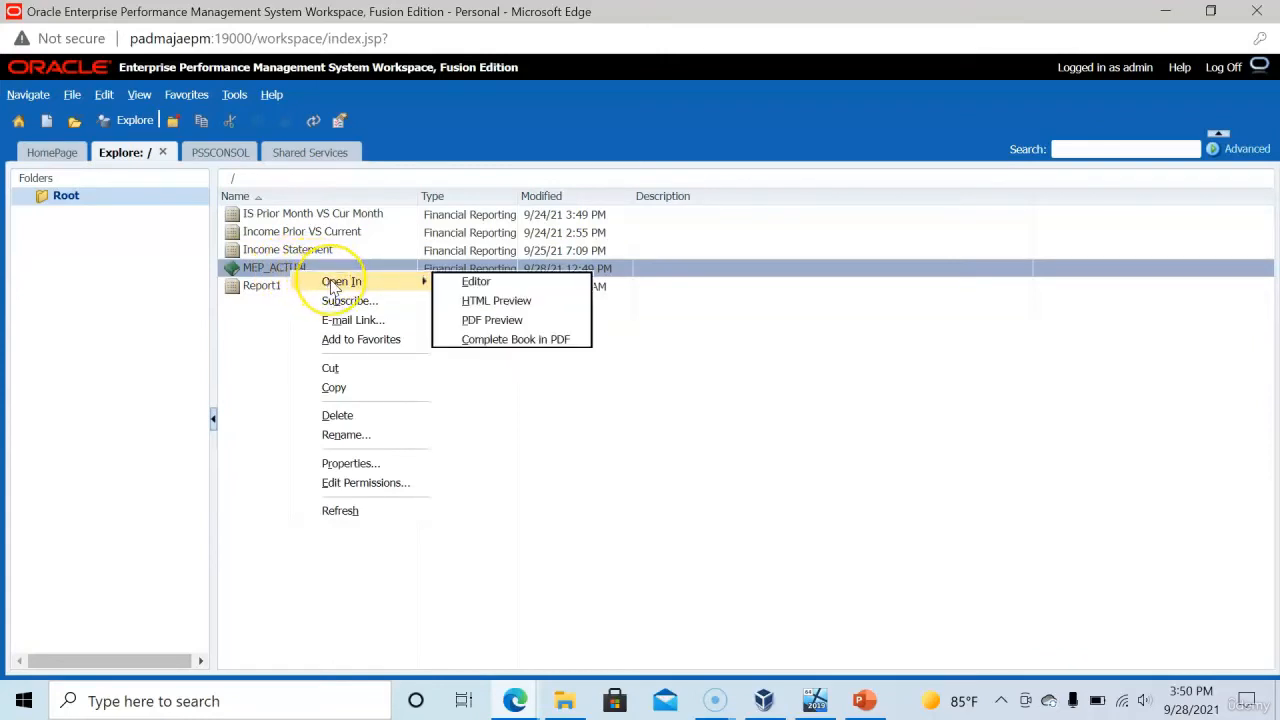
pyautogui.moveTo(340, 280)
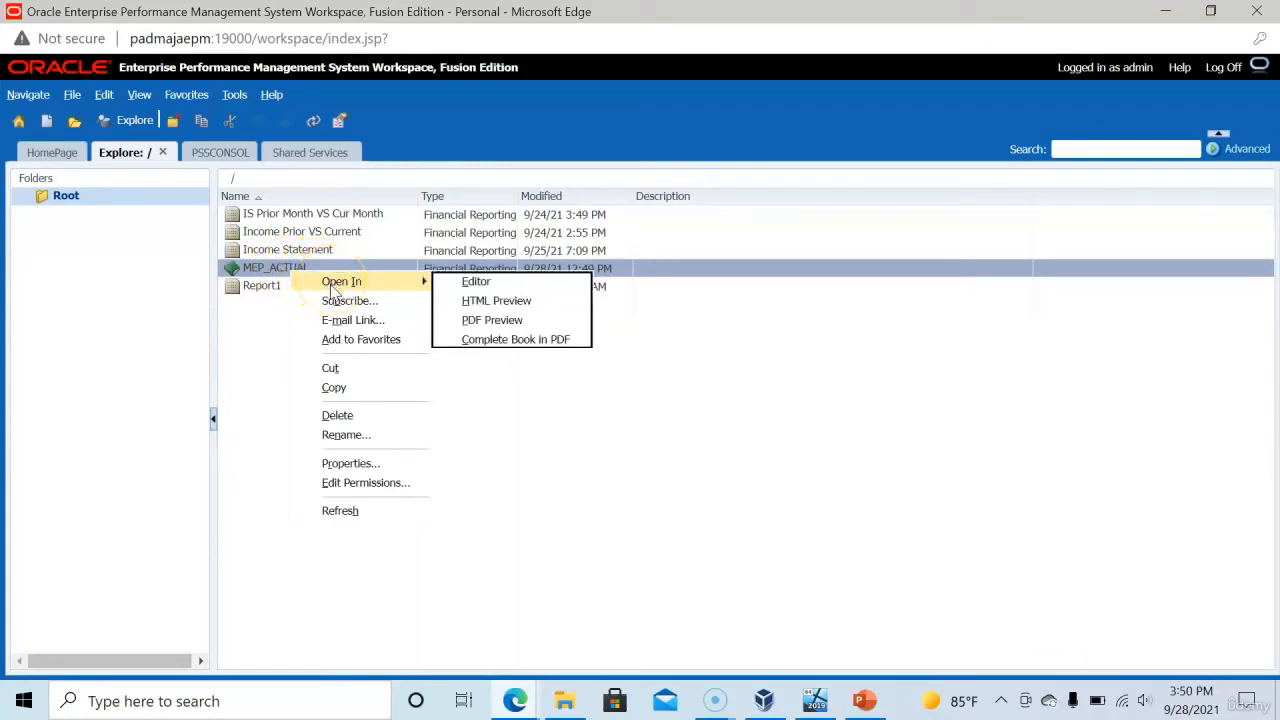
pyautogui.moveTo(476, 280)
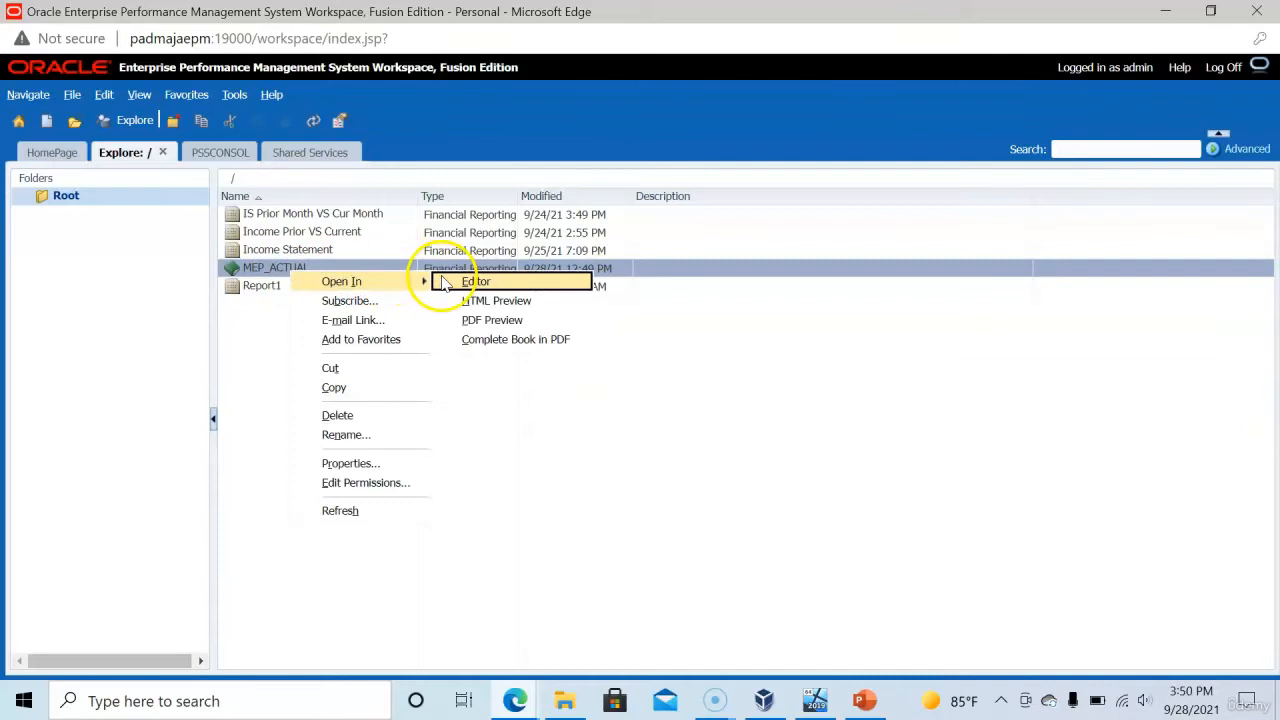
pyautogui.click(476, 280)
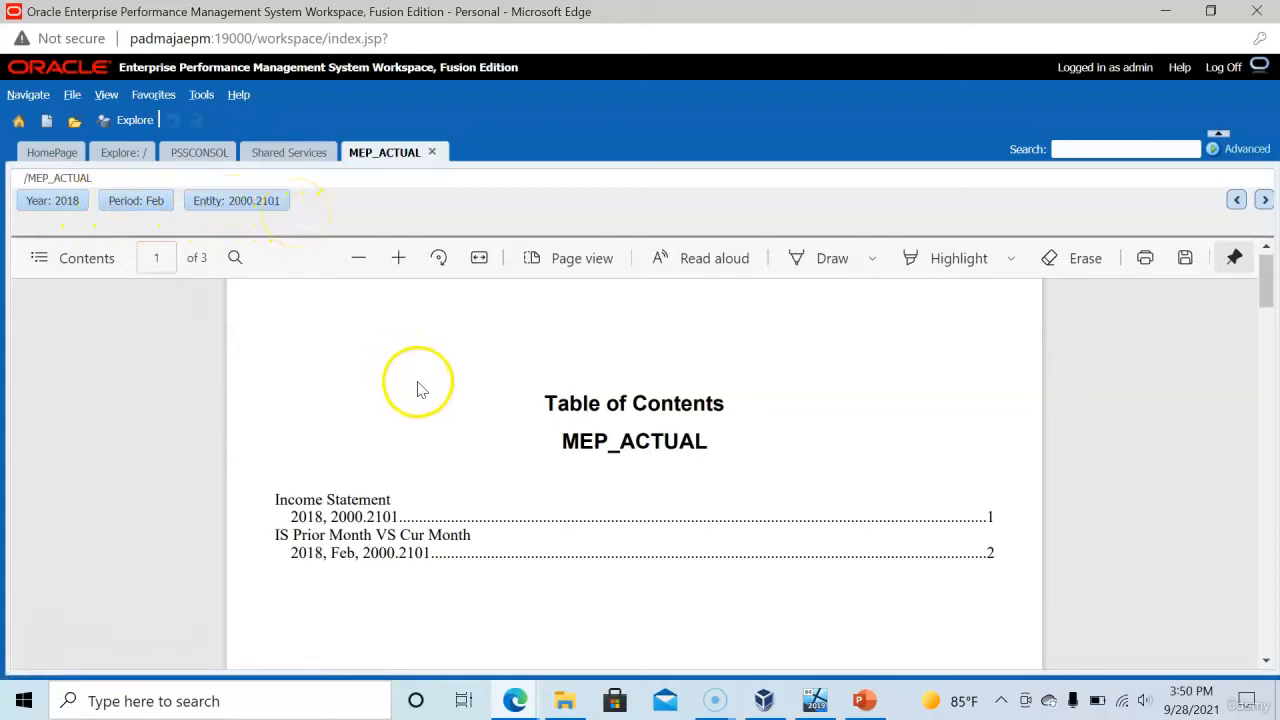
pyautogui.moveTo(596, 476)
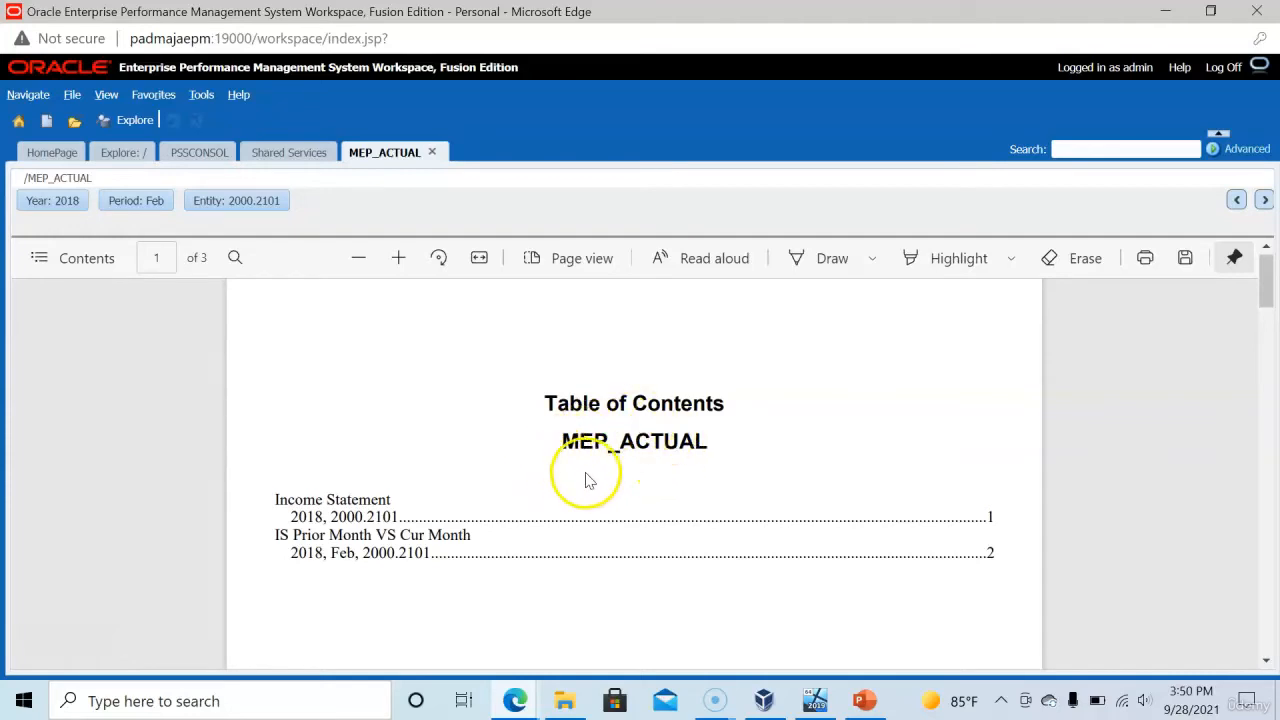
pyautogui.moveTo(356, 502)
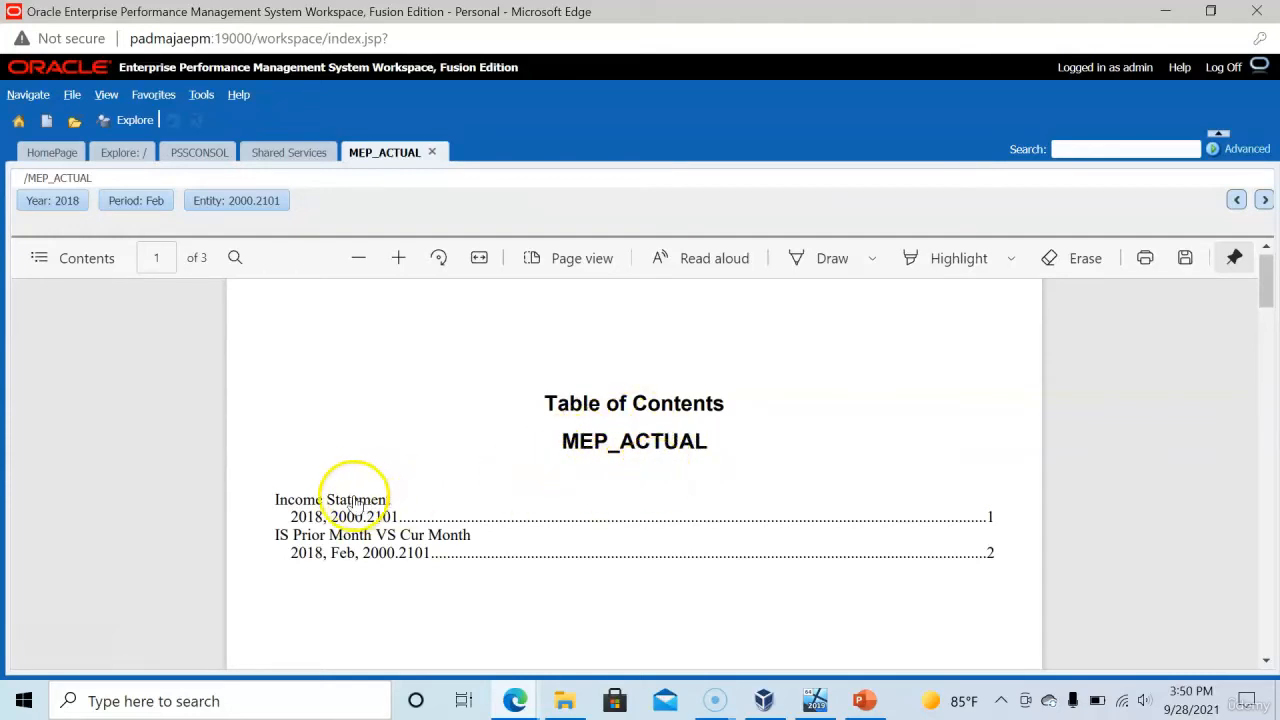
pyautogui.moveTo(976, 524)
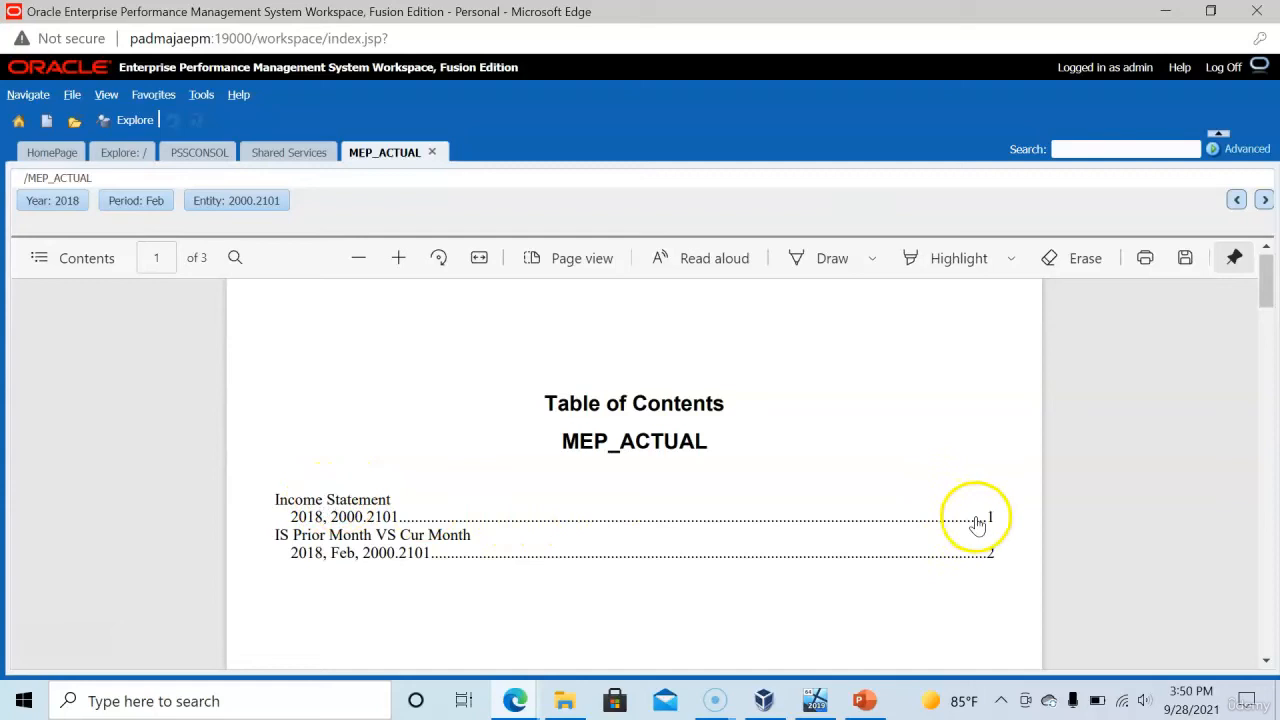
pyautogui.moveTo(310, 558)
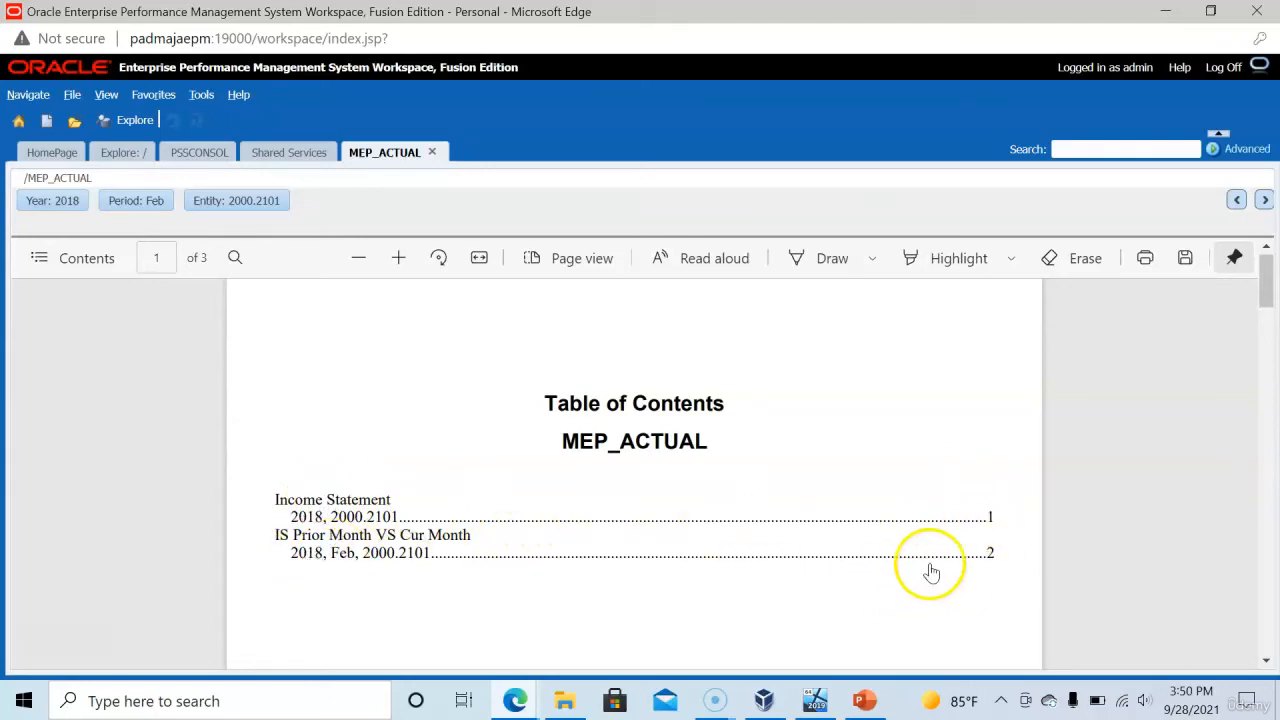
pyautogui.moveTo(944, 568)
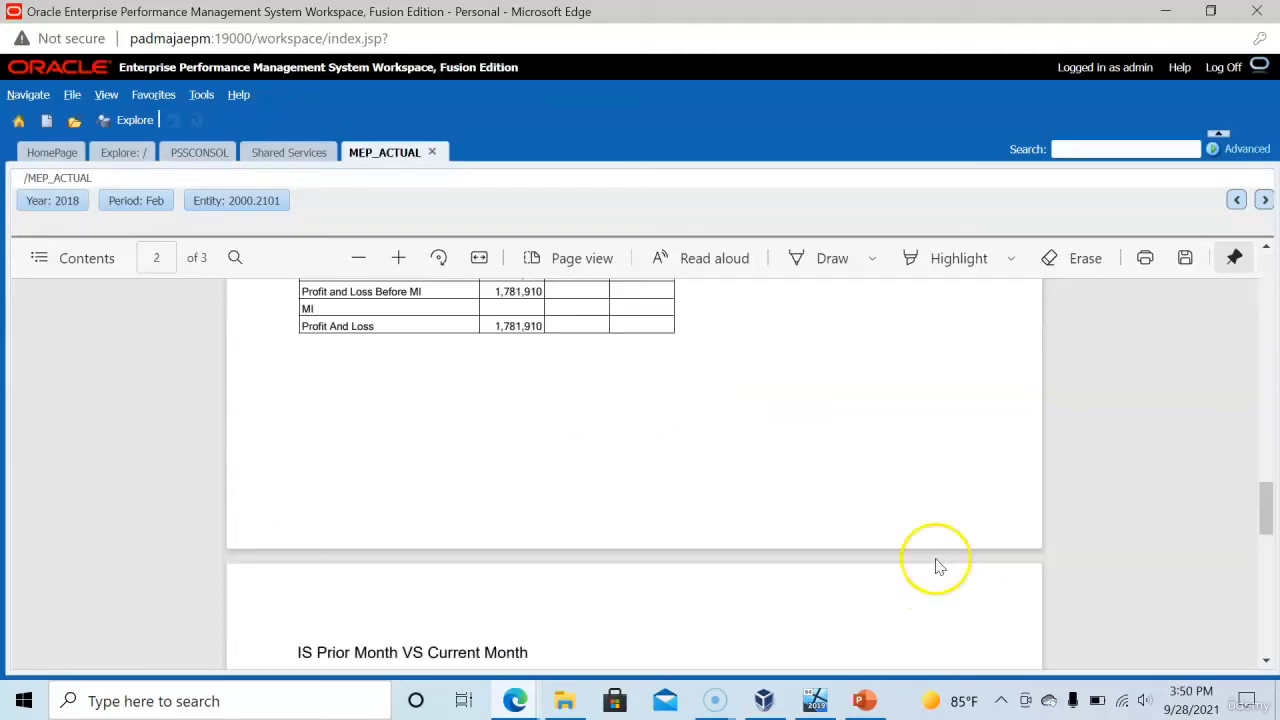
pyautogui.scroll(-3)
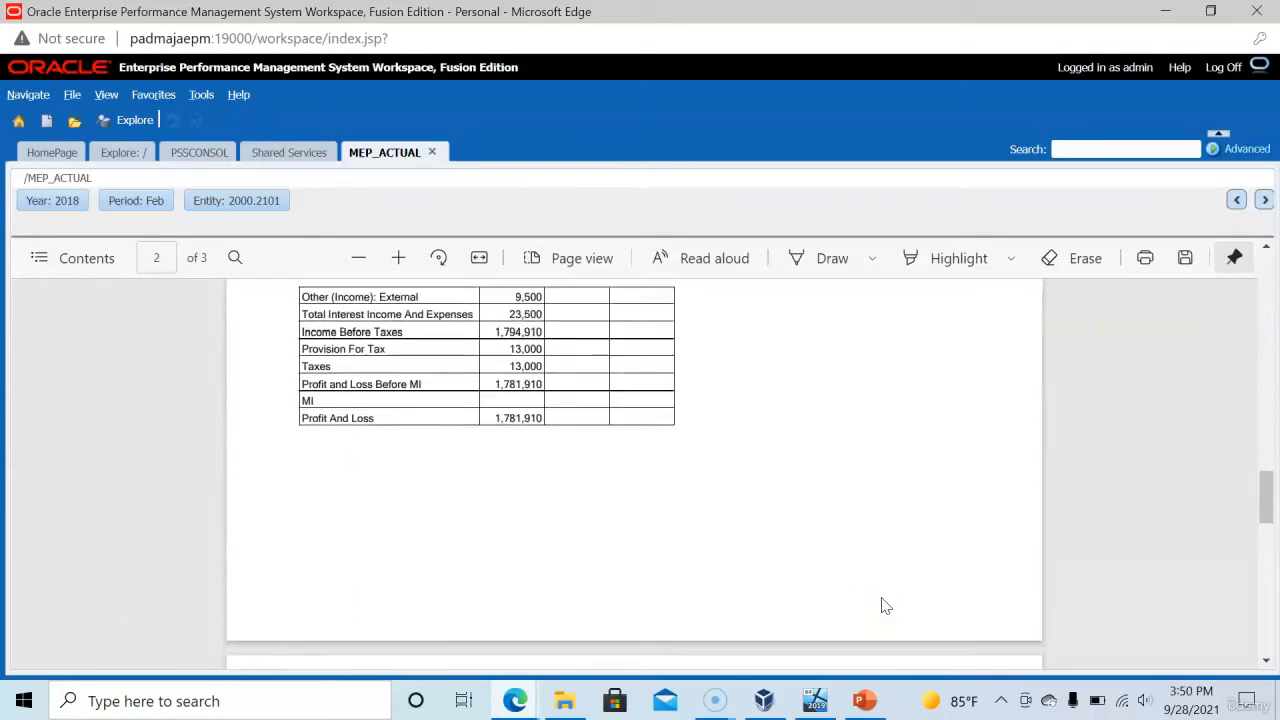
pyautogui.scroll(-3)
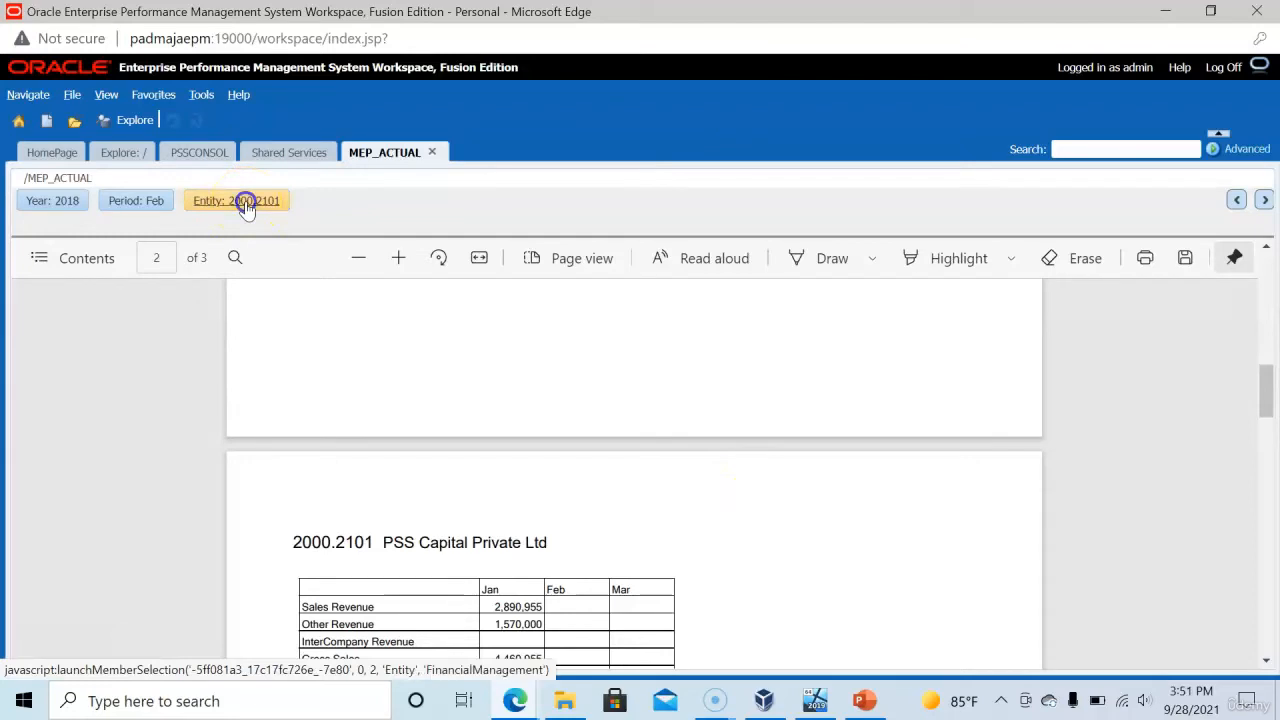
pyautogui.click(236, 200)
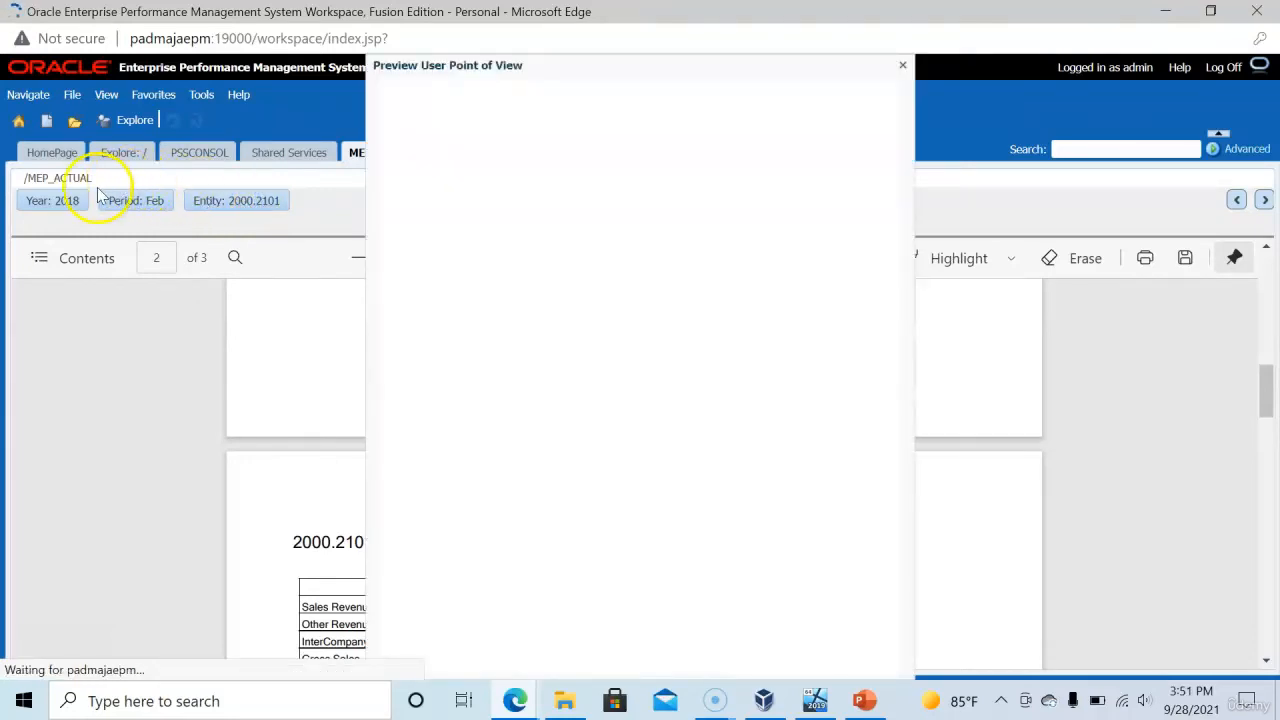
pyautogui.click(236, 200)
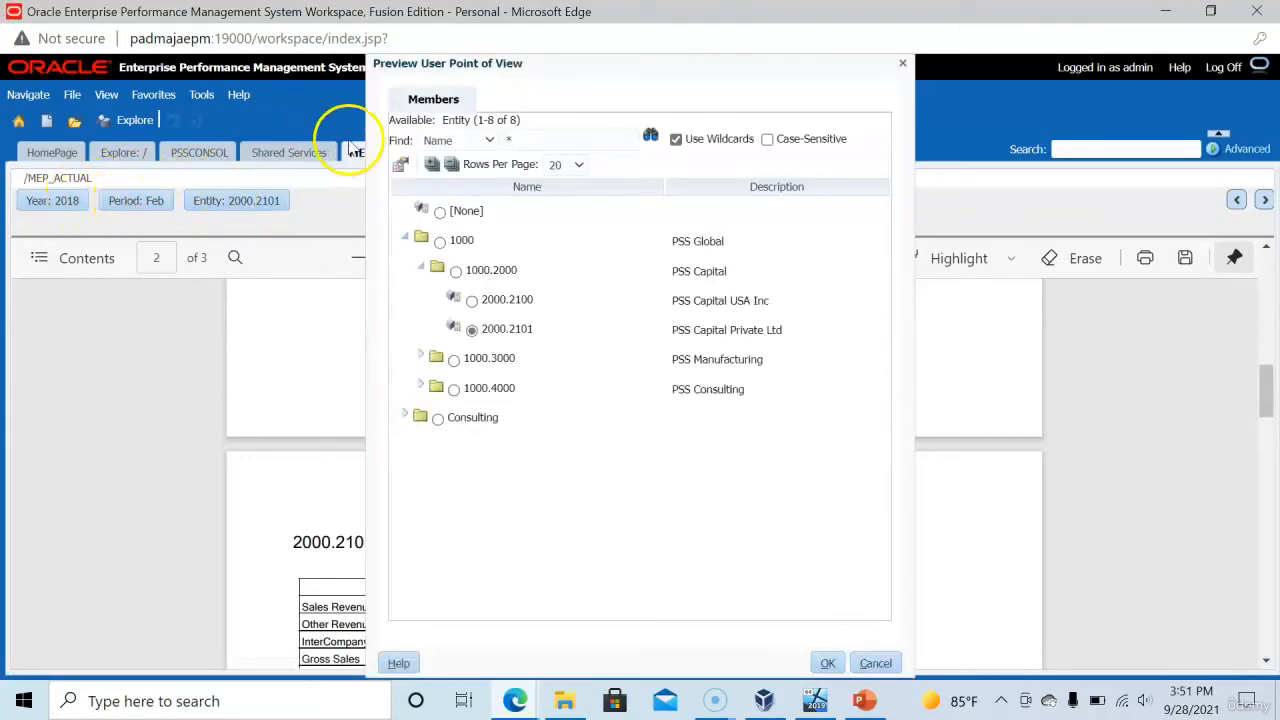
pyautogui.click(508, 300)
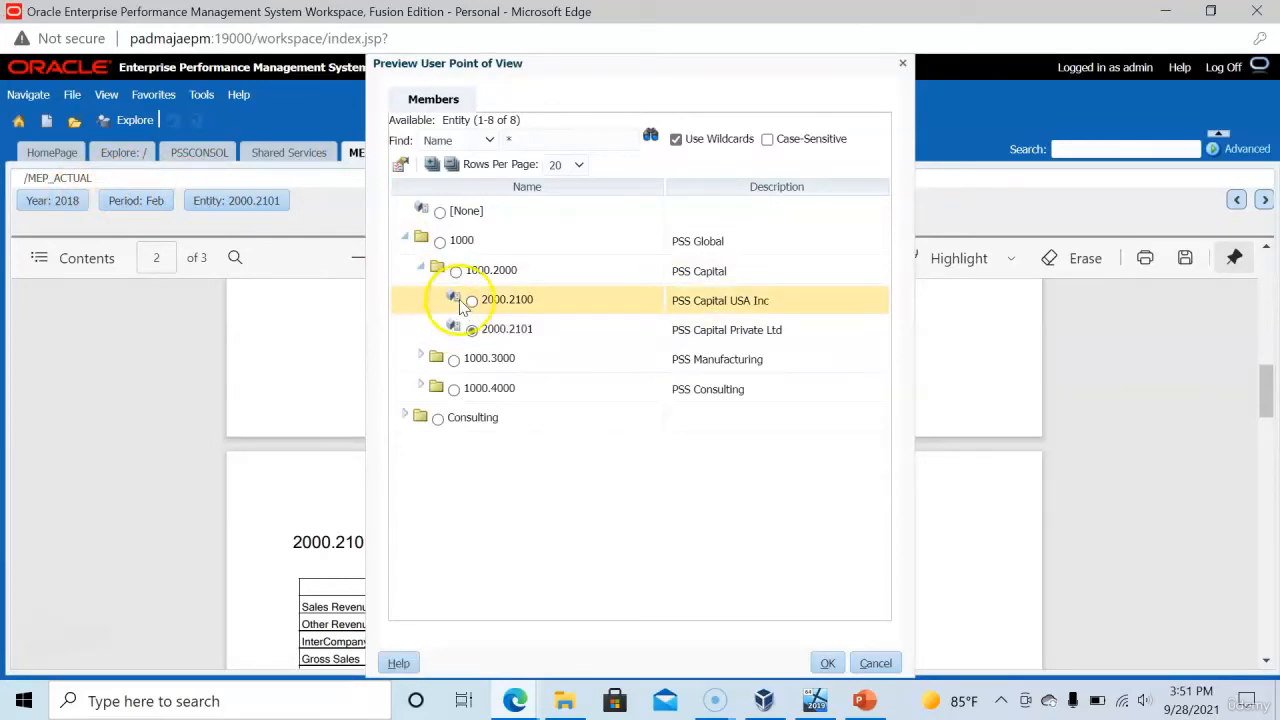
pyautogui.click(828, 662)
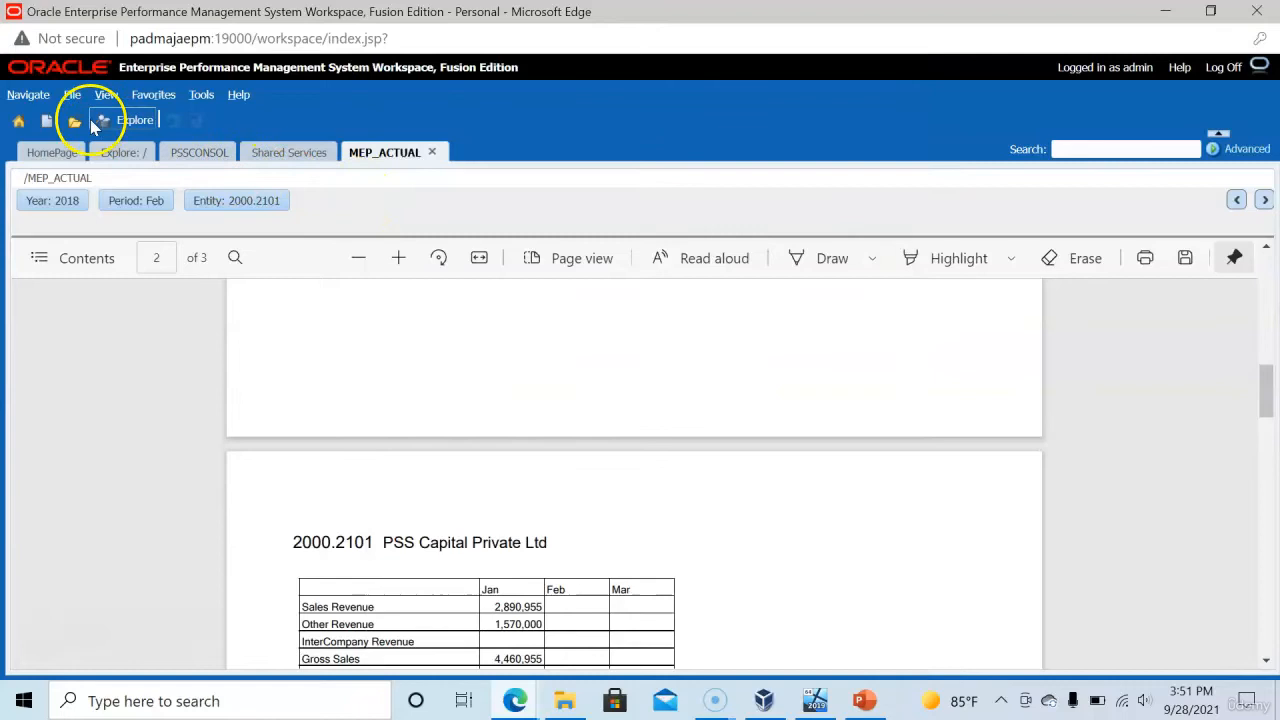
pyautogui.click(72, 94)
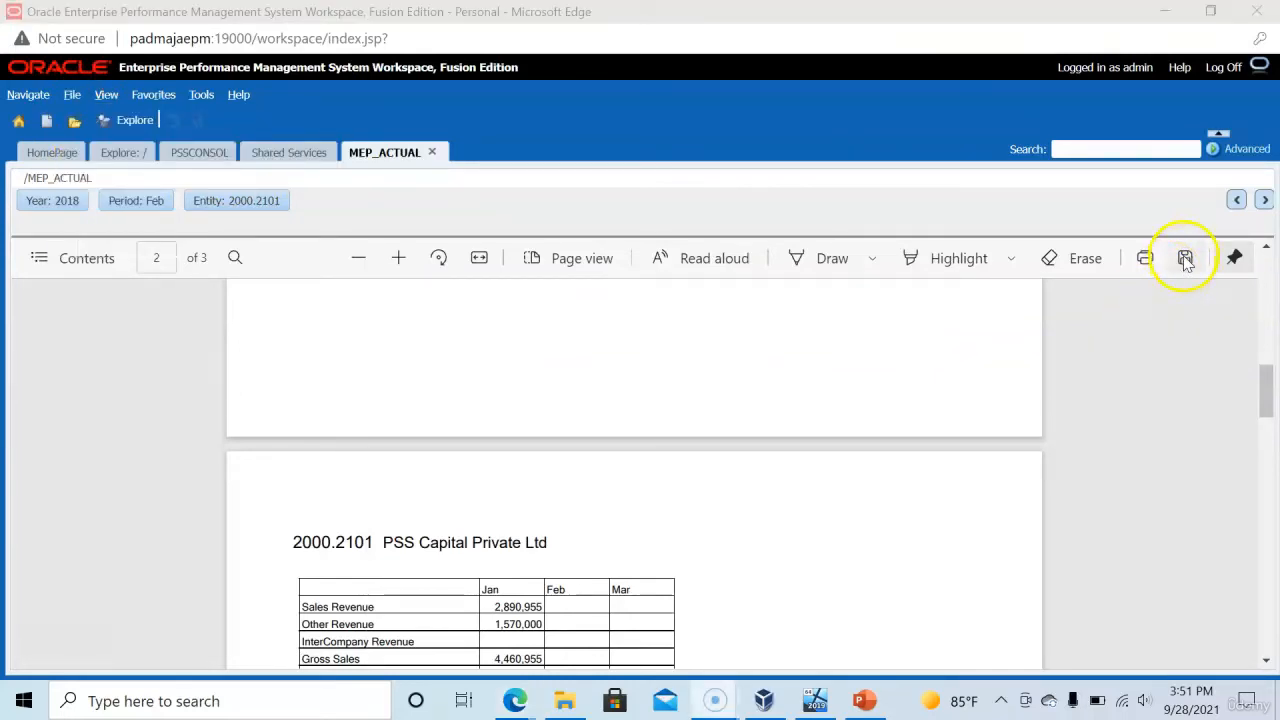
# Save the book PDF to the Desktop as MEP_Actual.pdf.
pyautogui.click(1184, 258)
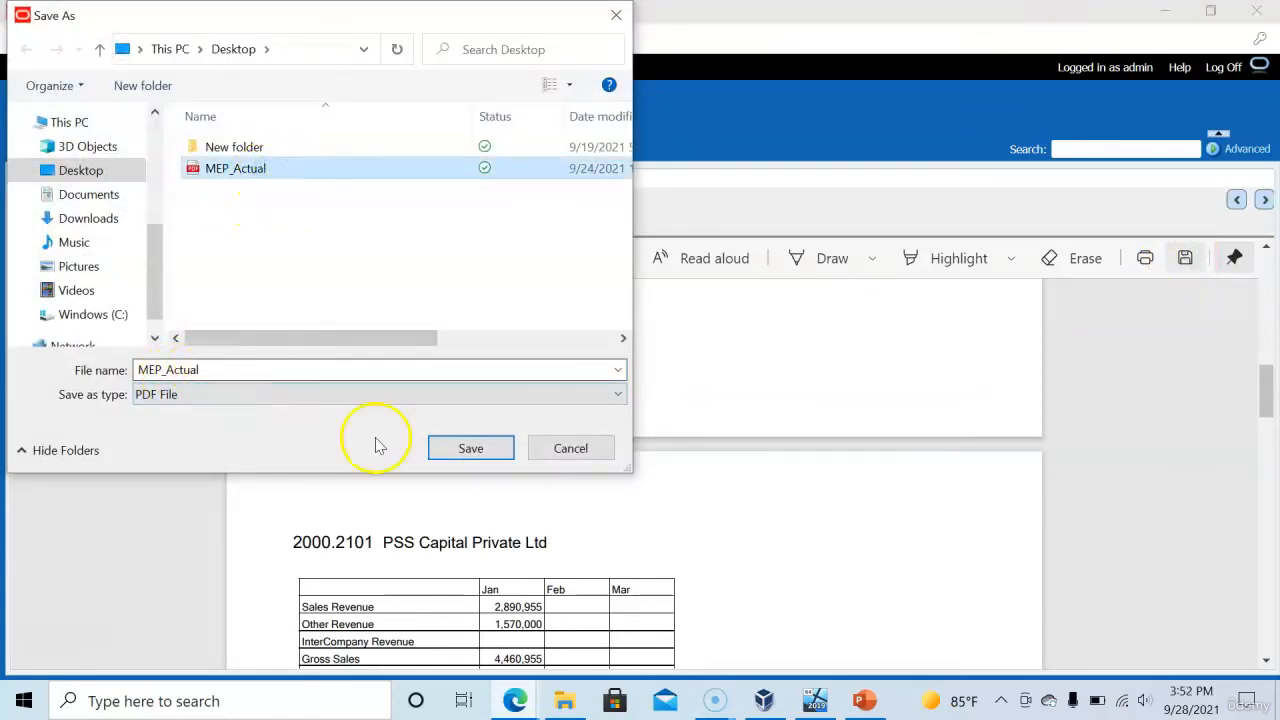
pyautogui.click(470, 448)
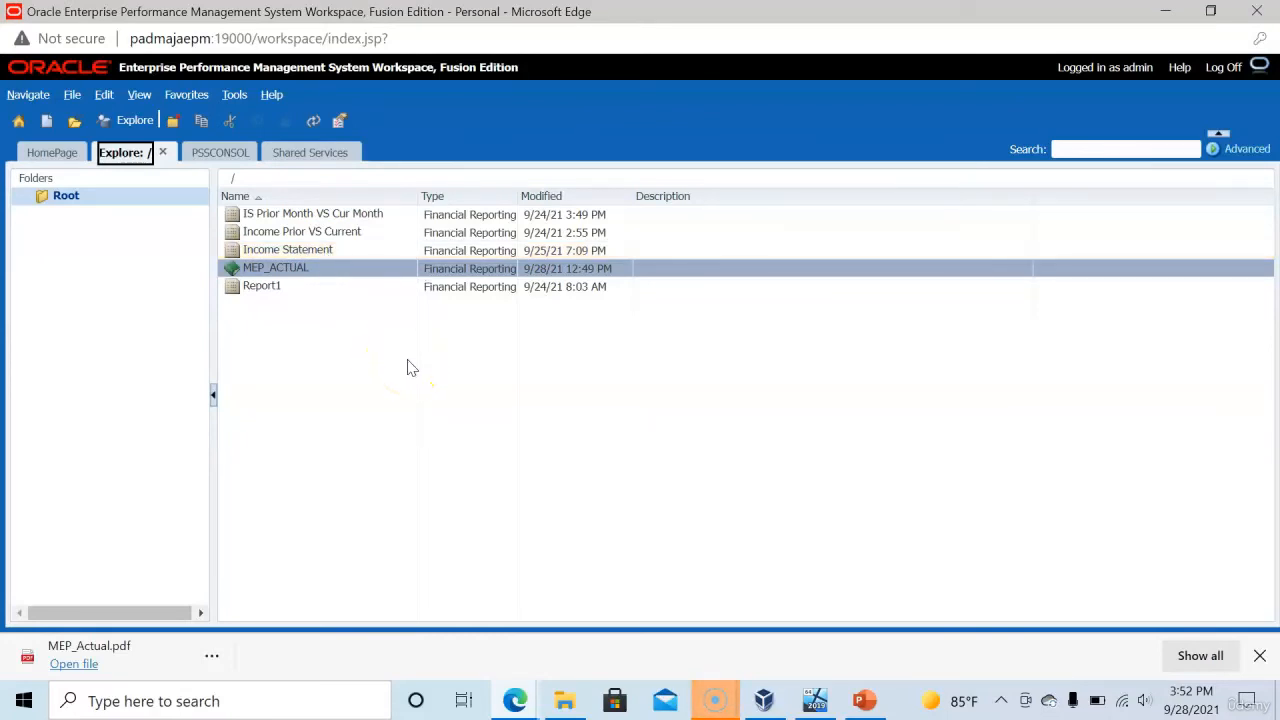
# Create a new document collecting the Income Statement report into a book.
pyautogui.click(72, 94)
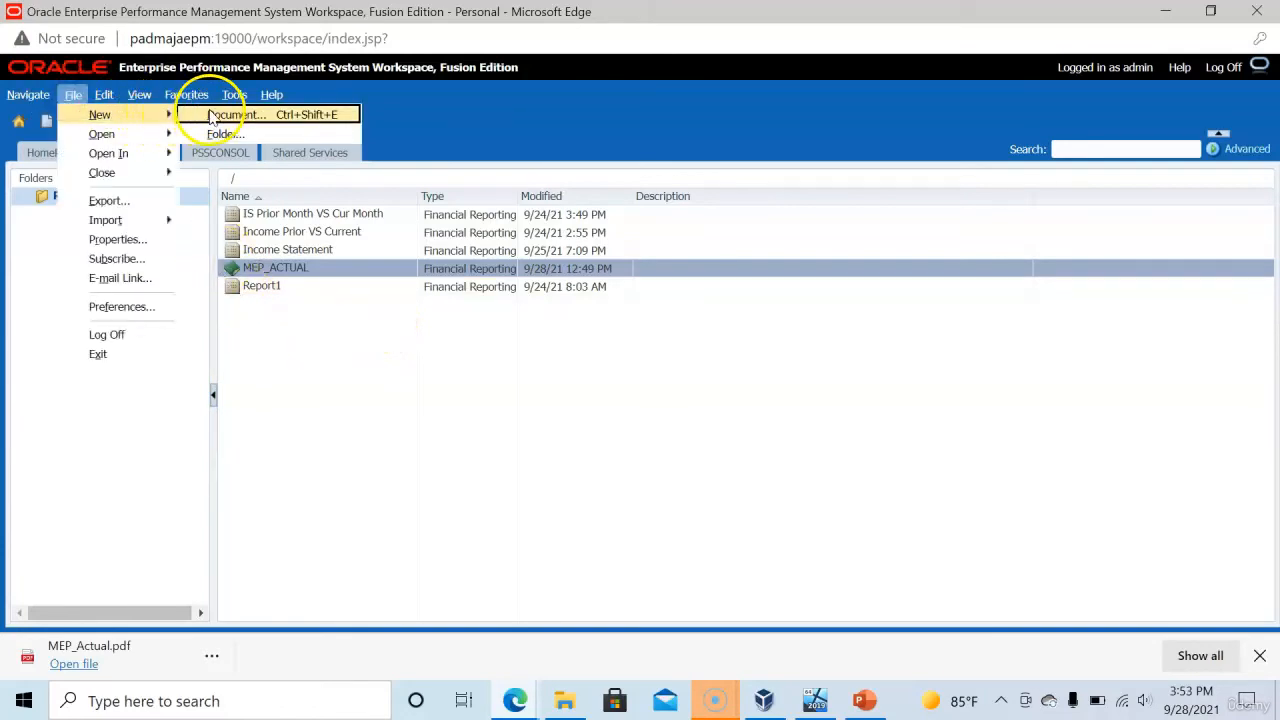
pyautogui.click(236, 114)
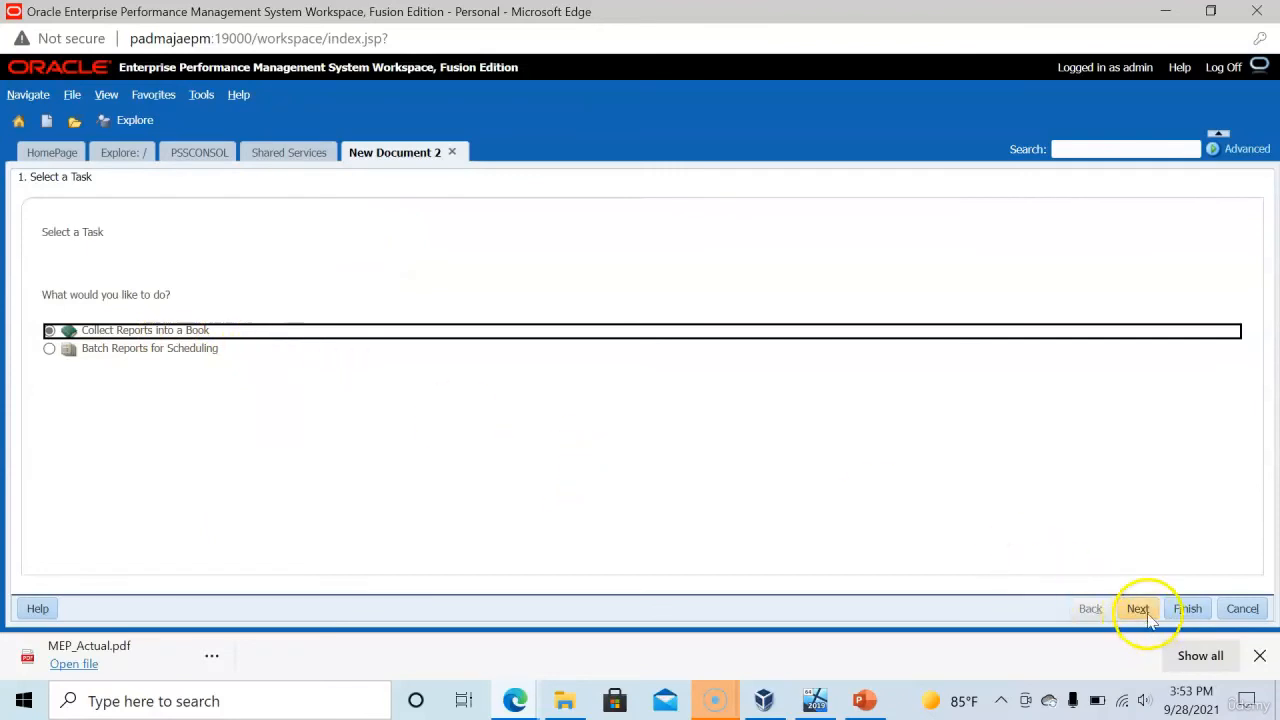
pyautogui.click(1138, 608)
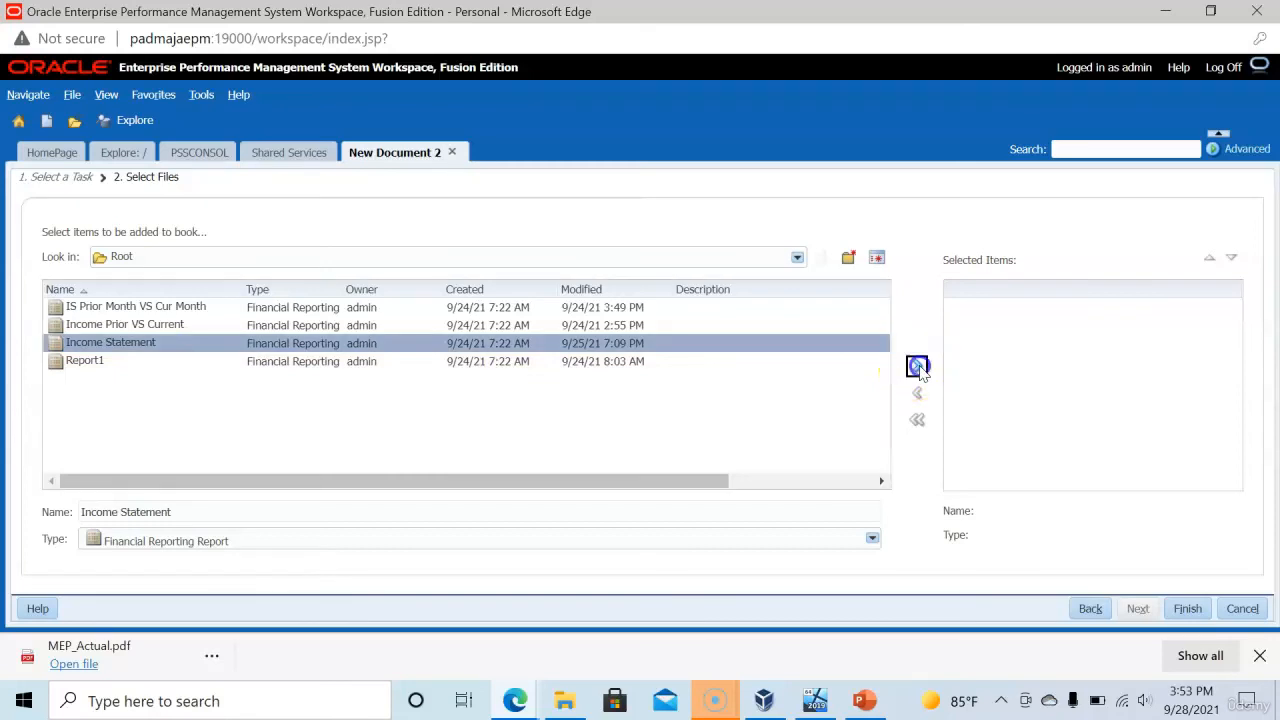
pyautogui.click(916, 366)
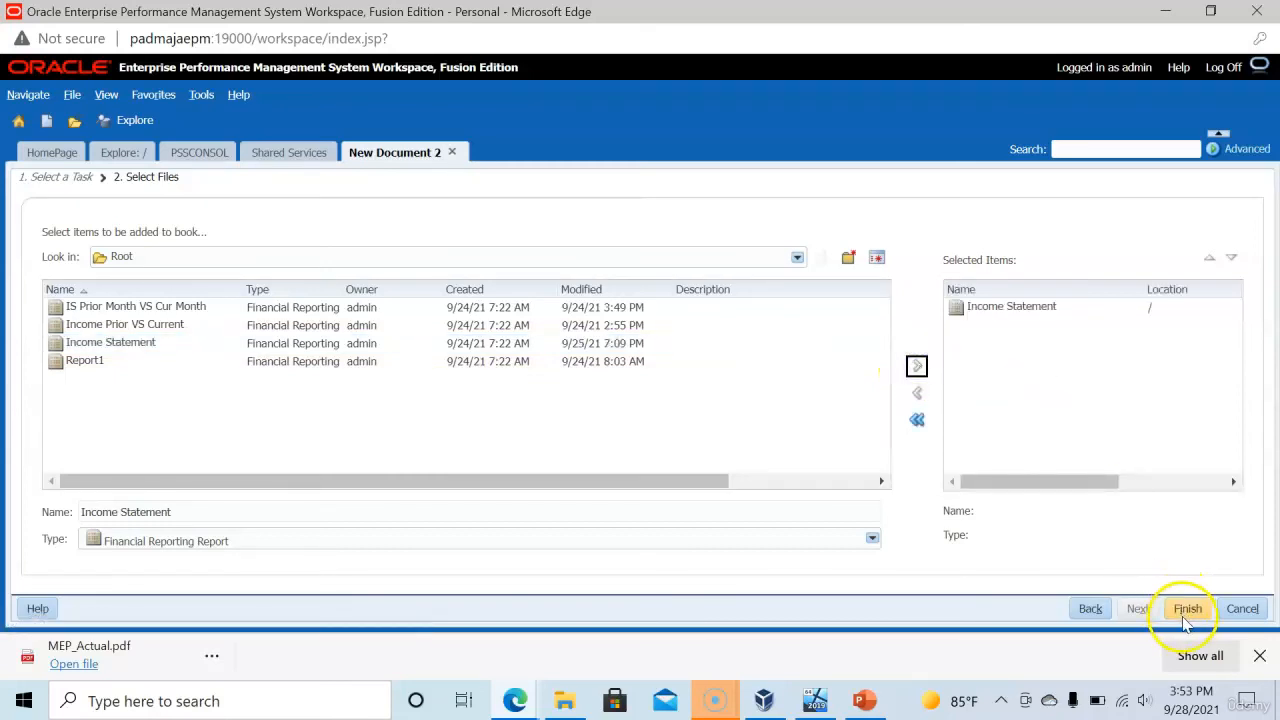
pyautogui.click(1188, 608)
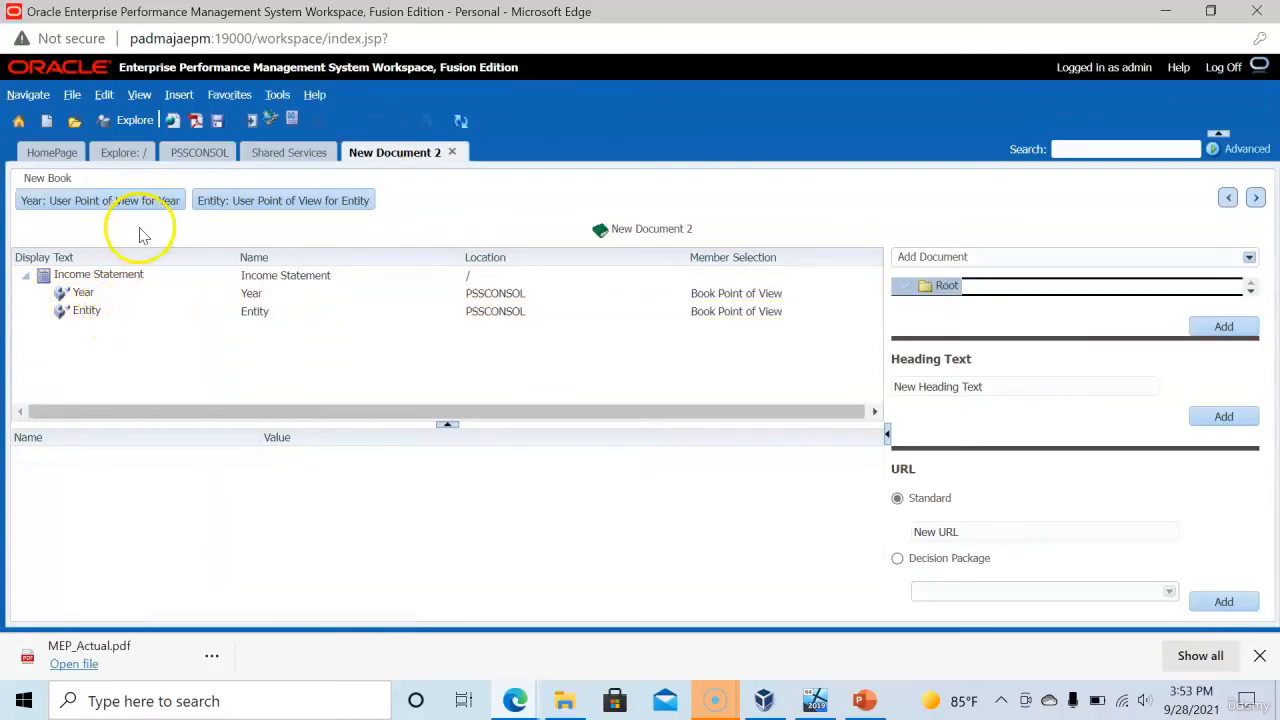
pyautogui.moveTo(260, 240)
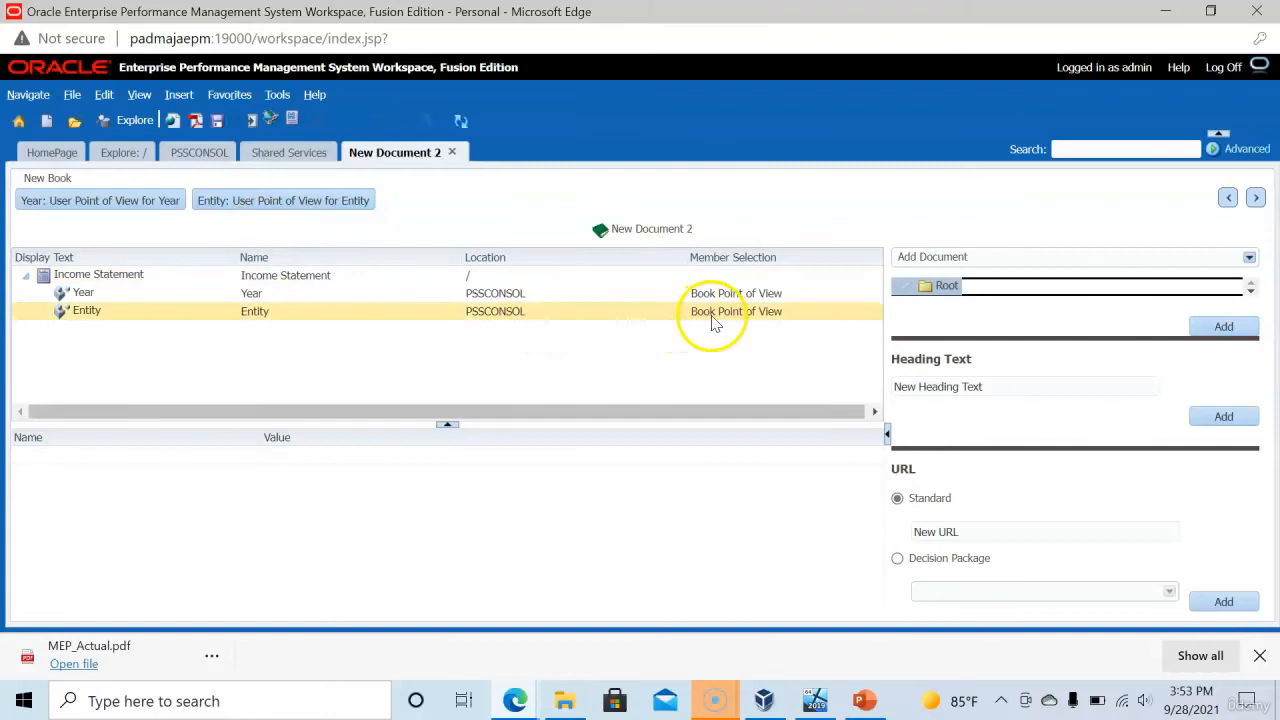
# Open member selection for the book's Entity dimension from the Book Point of View.
pyautogui.click(84, 292)
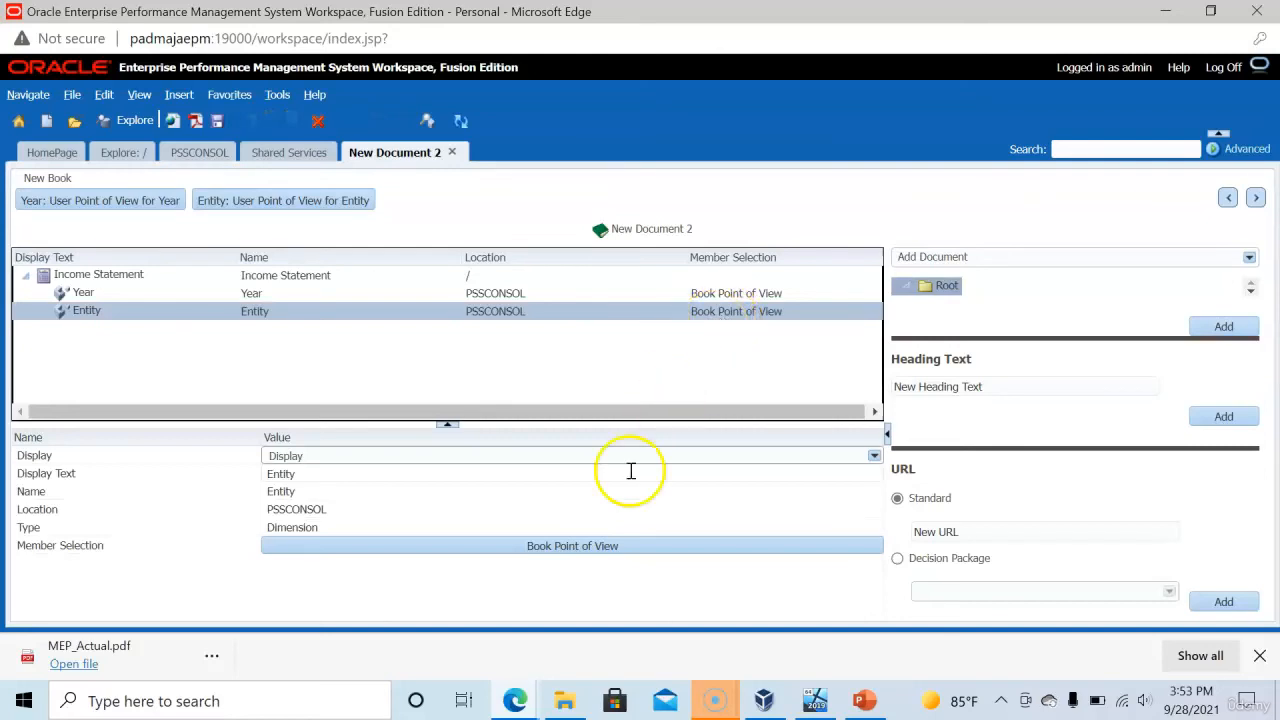
pyautogui.click(572, 544)
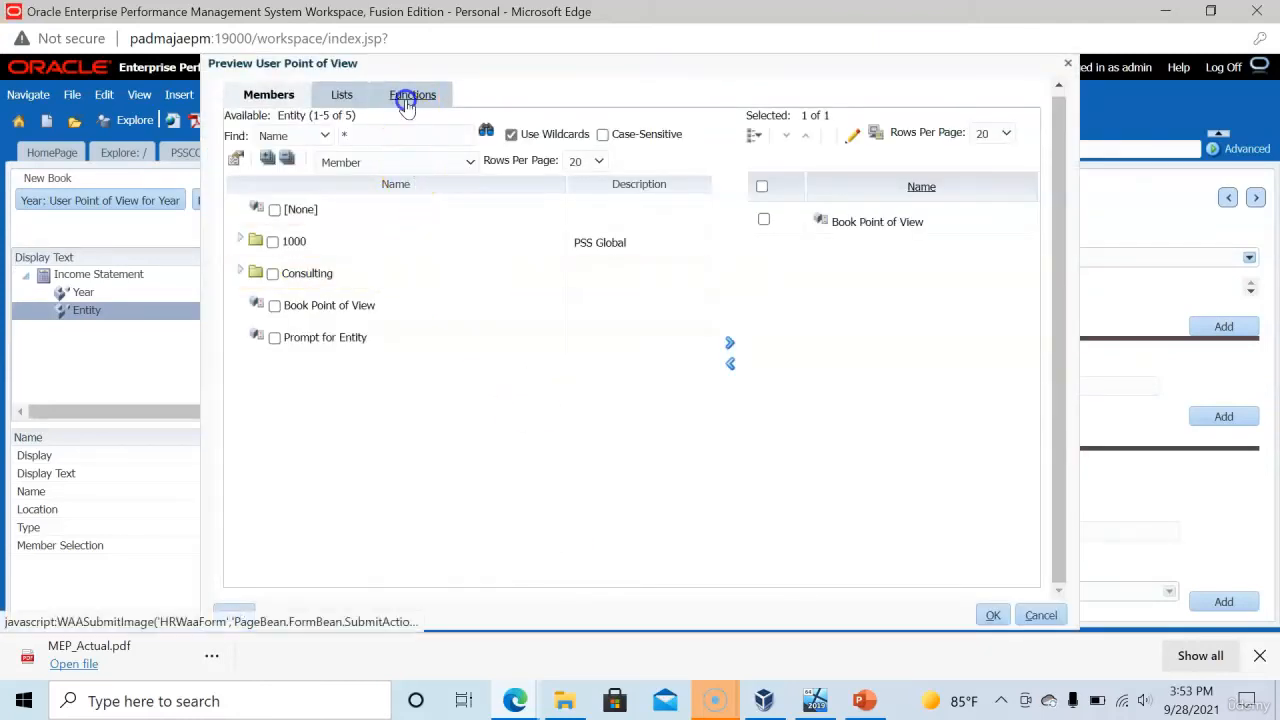
# Replace Book Point of View with the Descendants function and bring up its parent member picker.
pyautogui.click(408, 100)
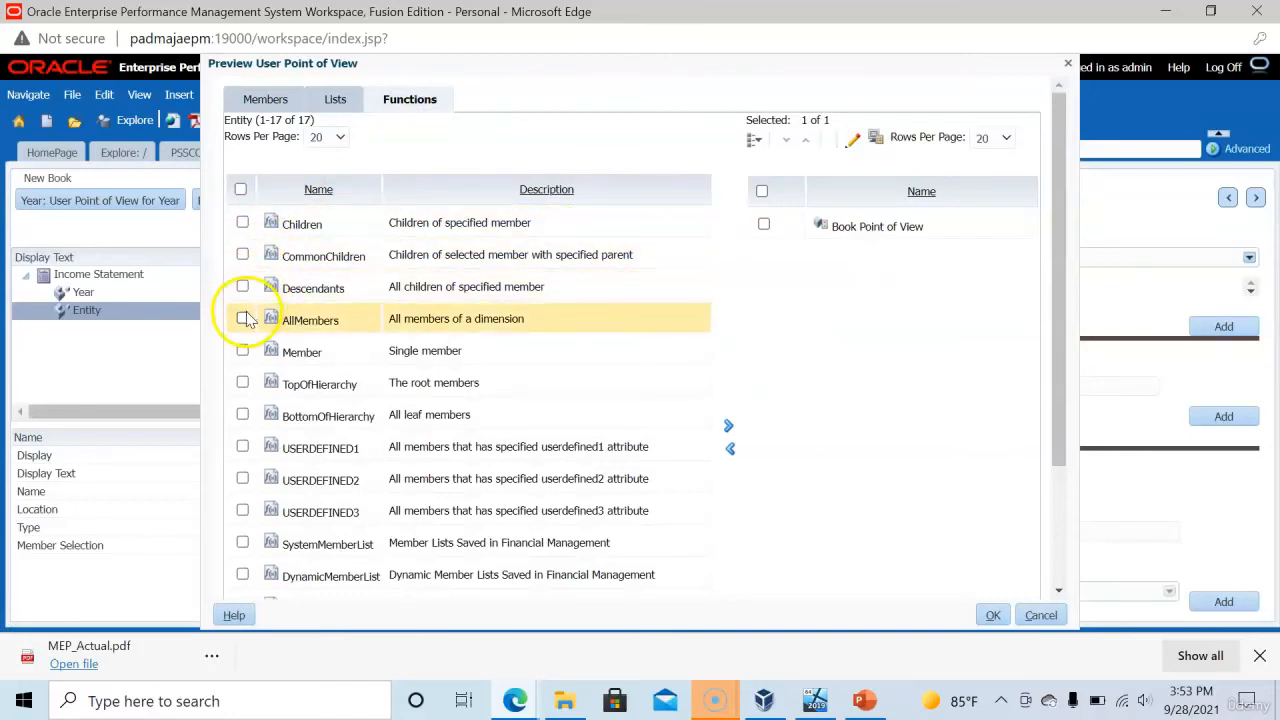
pyautogui.click(242, 286)
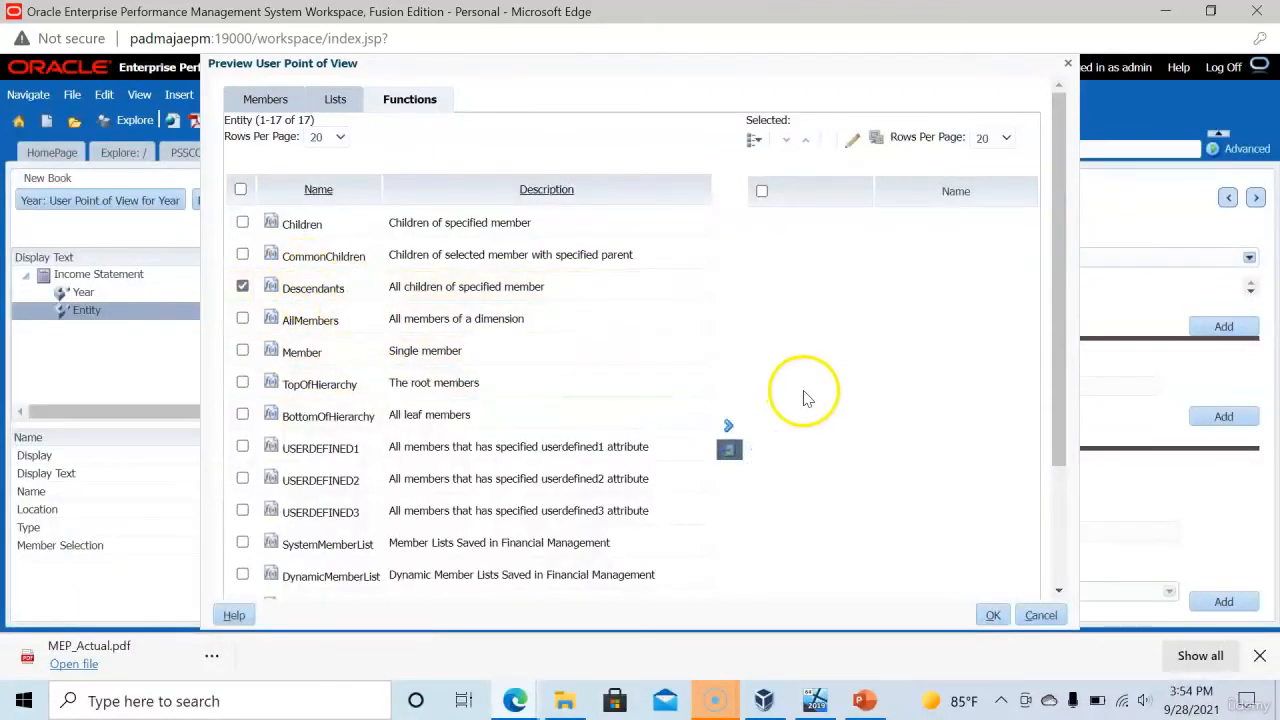
pyautogui.click(728, 426)
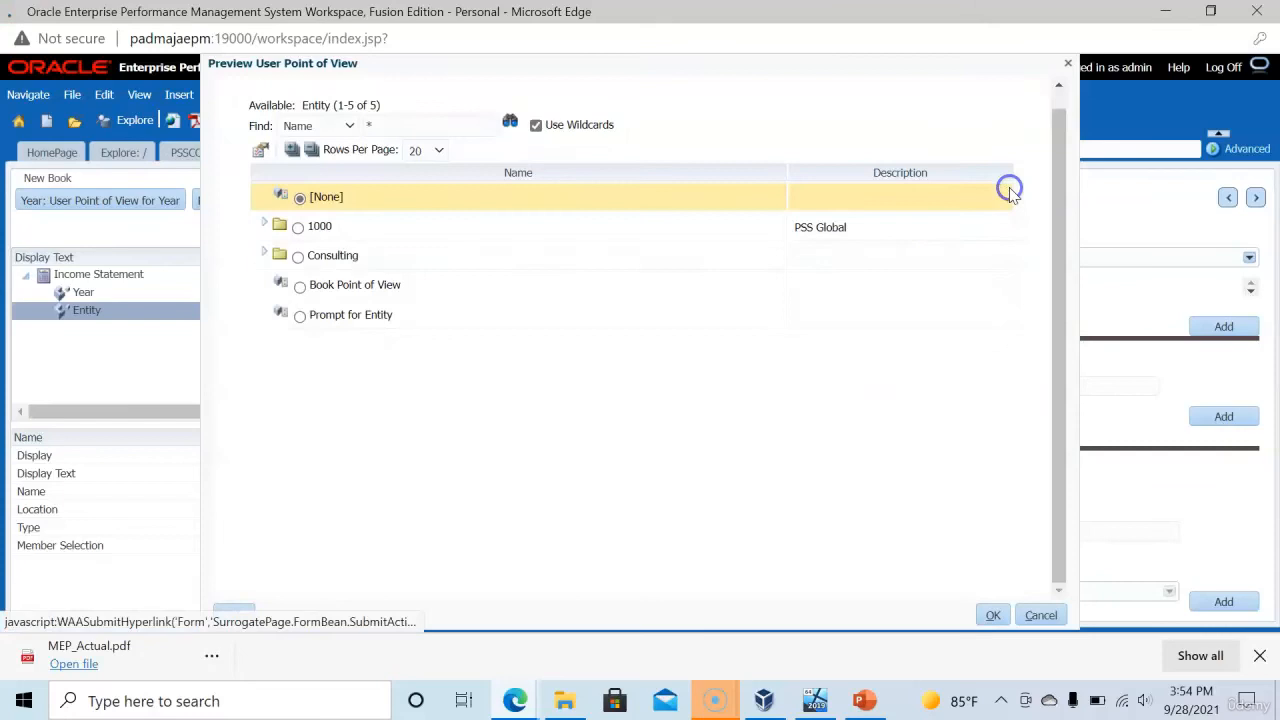
# Set Entity to Descendants of 1000, Inclusive, and apply it to the book.
pyautogui.click(318, 226)
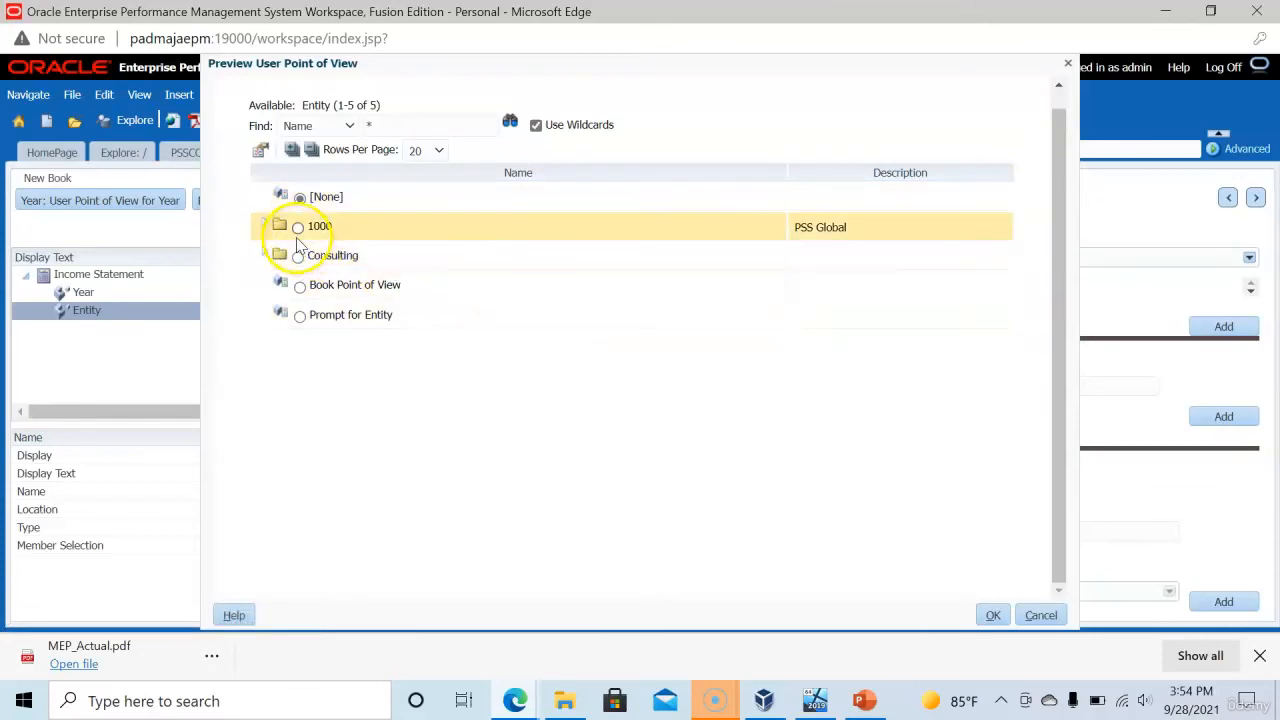
pyautogui.click(300, 226)
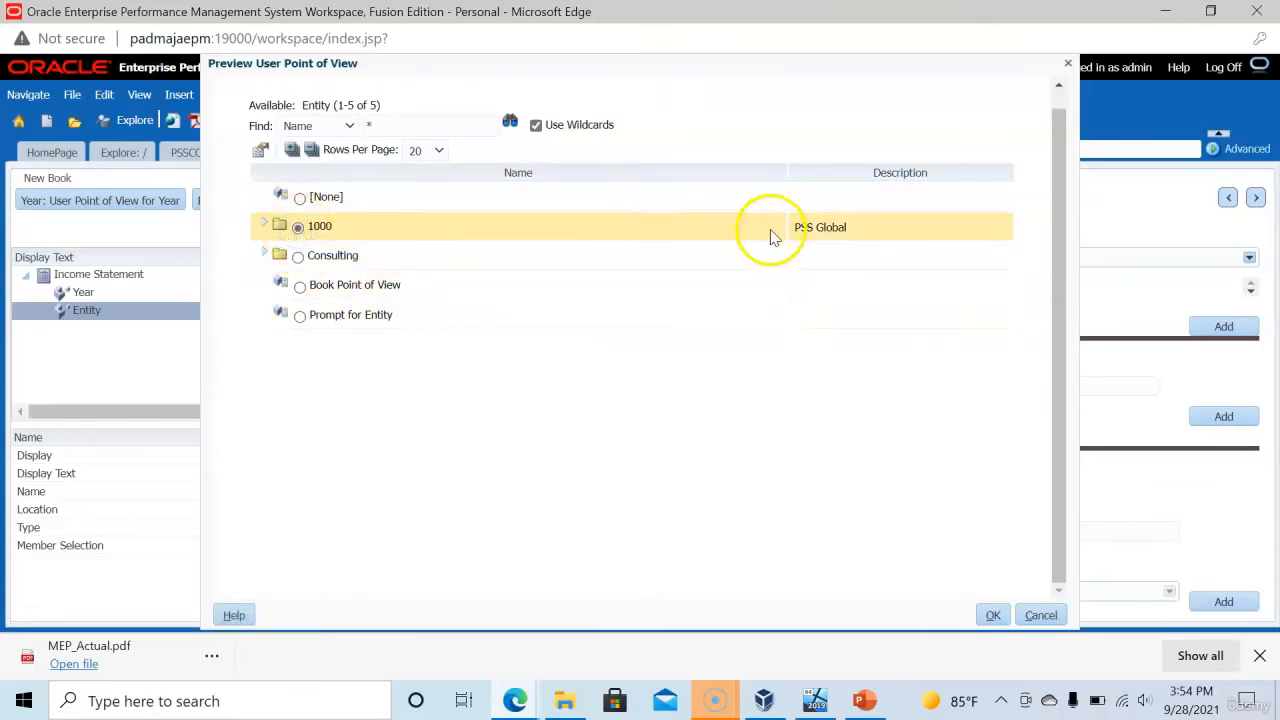
pyautogui.moveTo(280, 250)
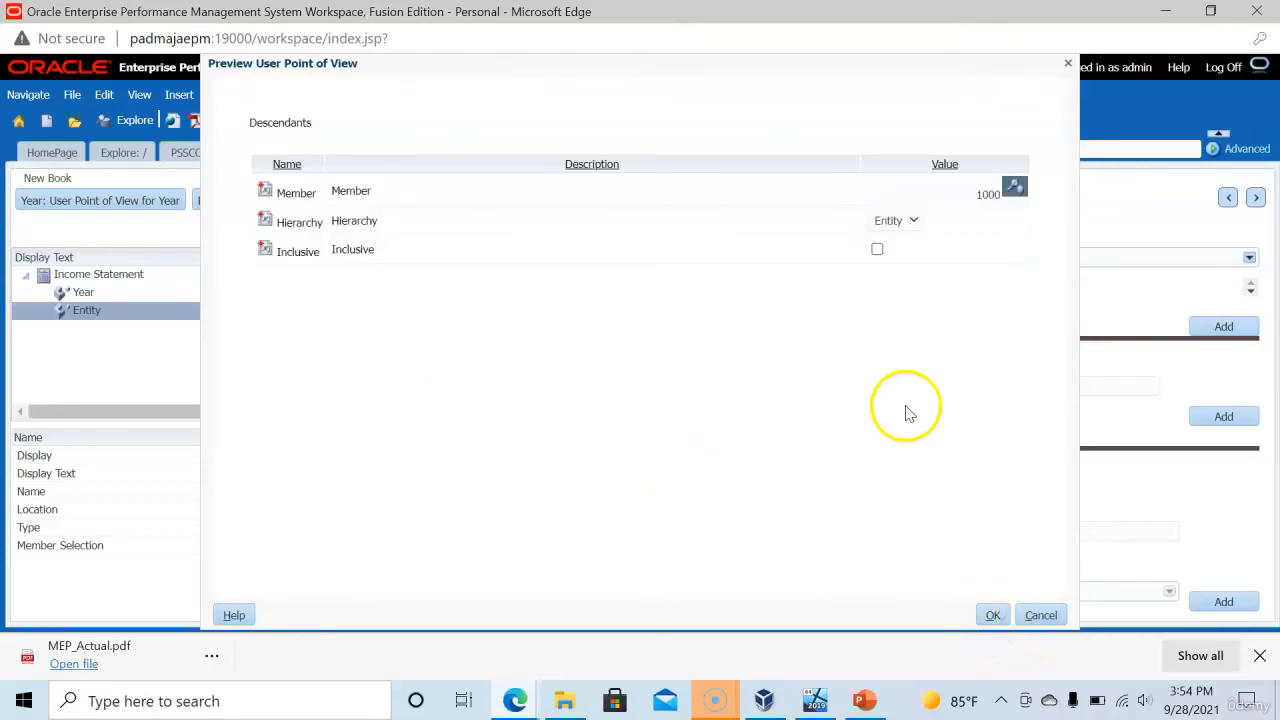
pyautogui.click(876, 248)
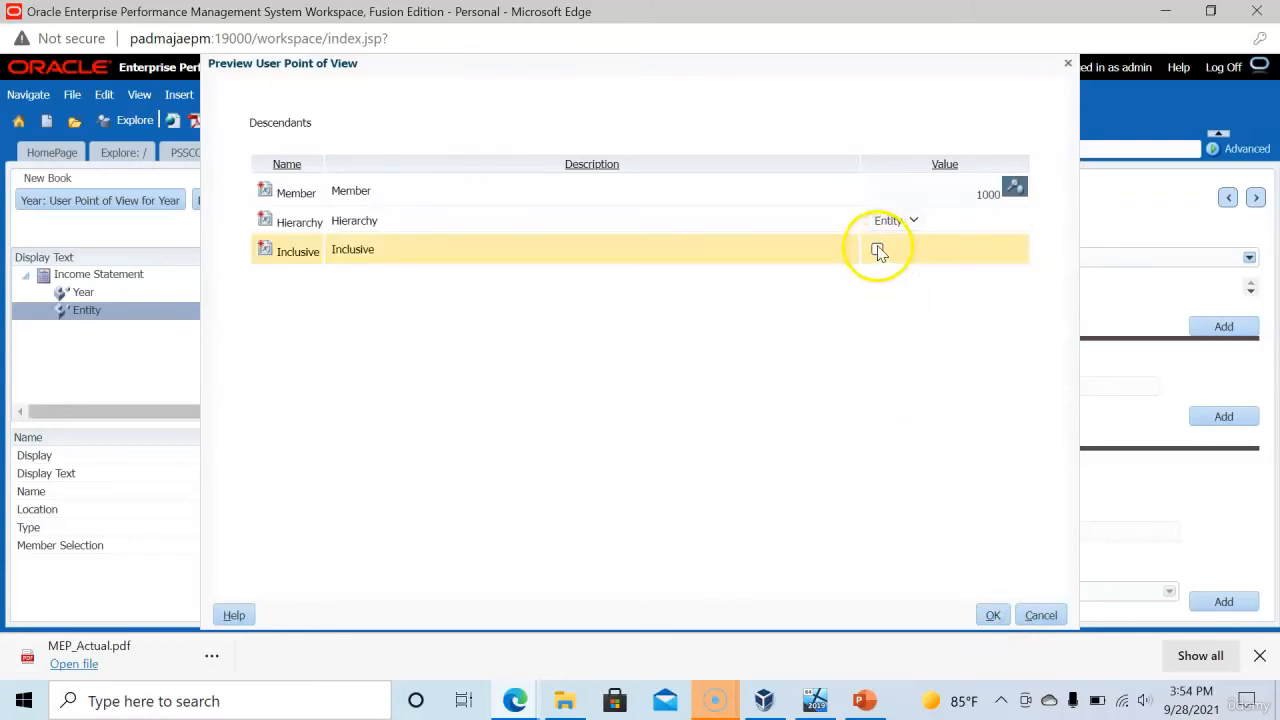
pyautogui.click(876, 248)
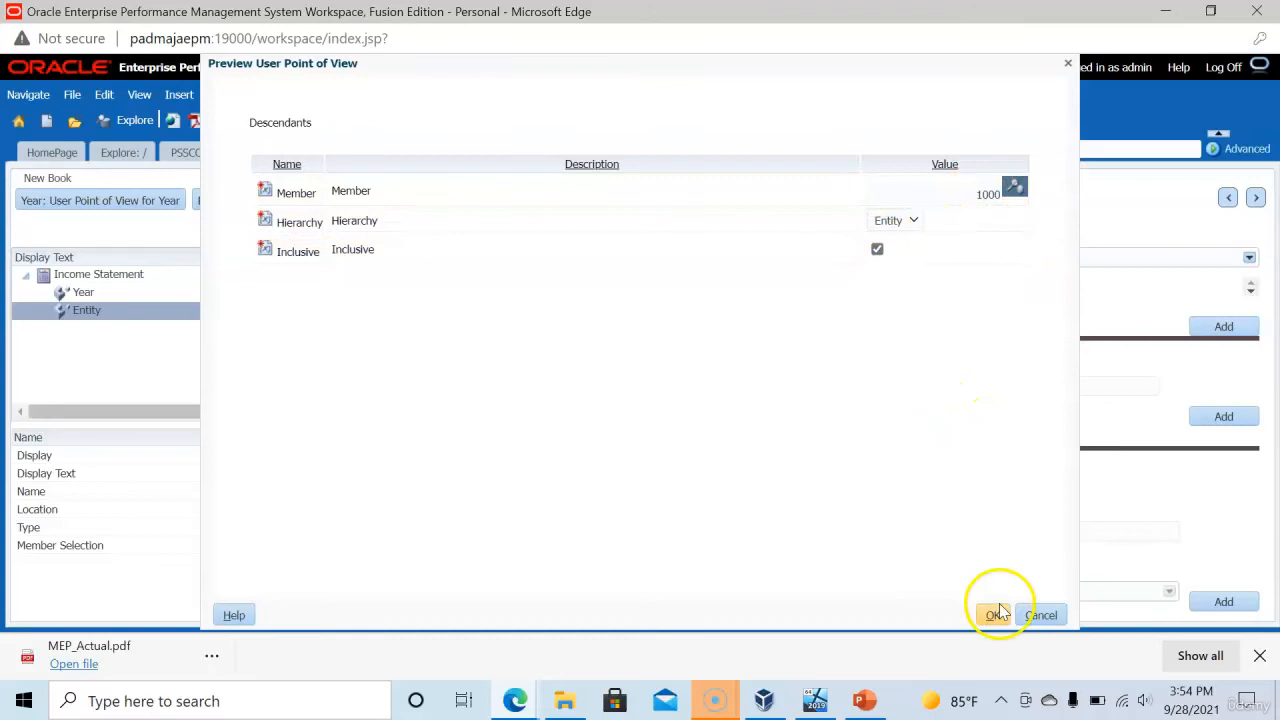
pyautogui.click(990, 616)
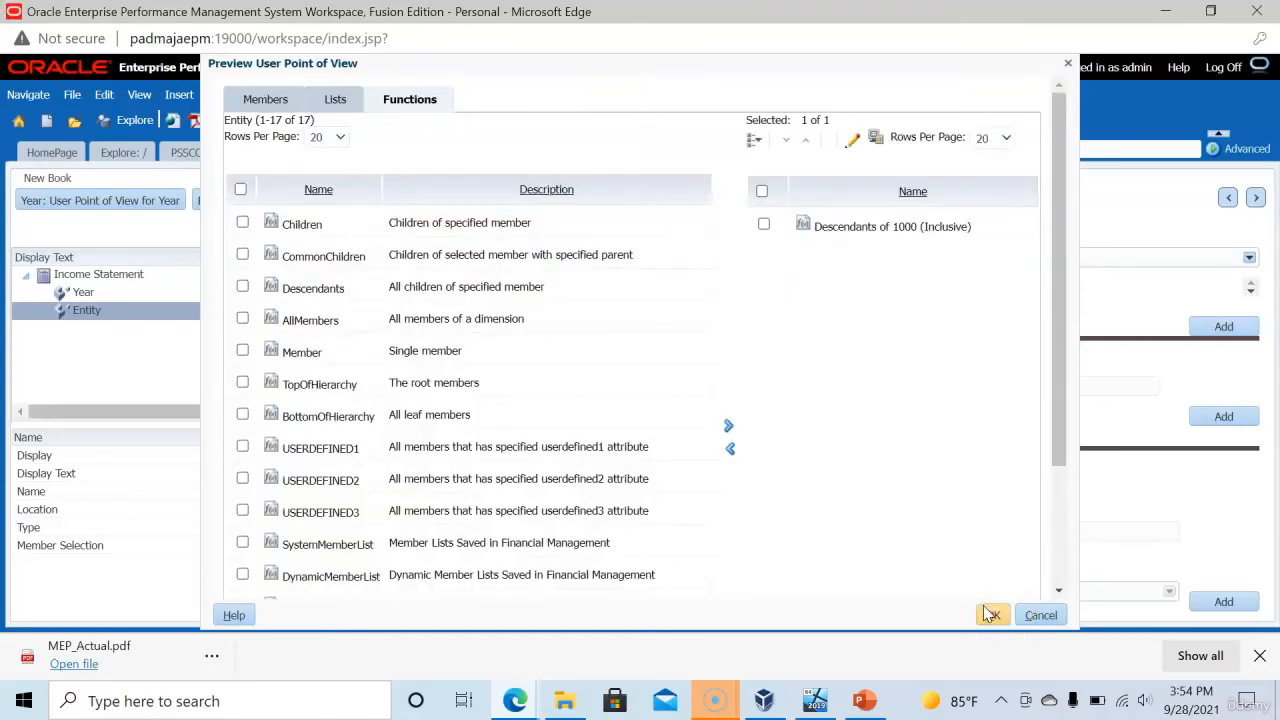
pyautogui.click(992, 614)
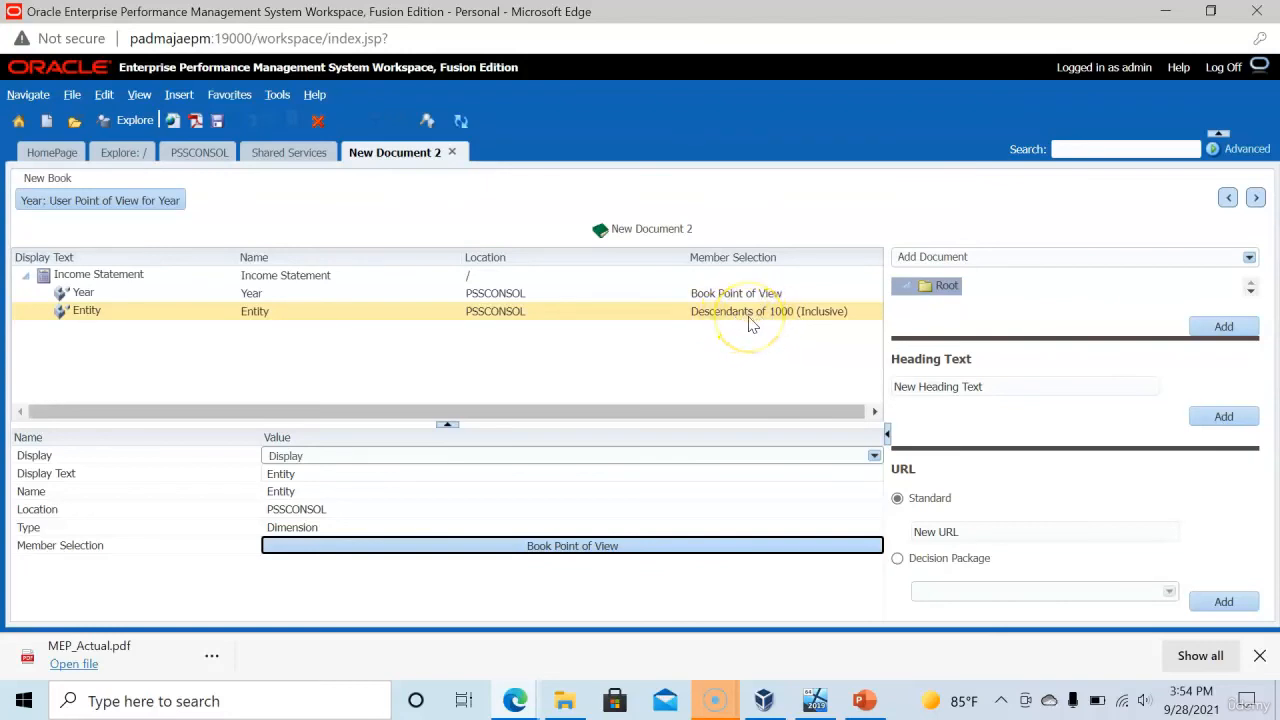
# Save the book as IS_ALL_ENTITIES in the Root folder.
pyautogui.click(218, 120)
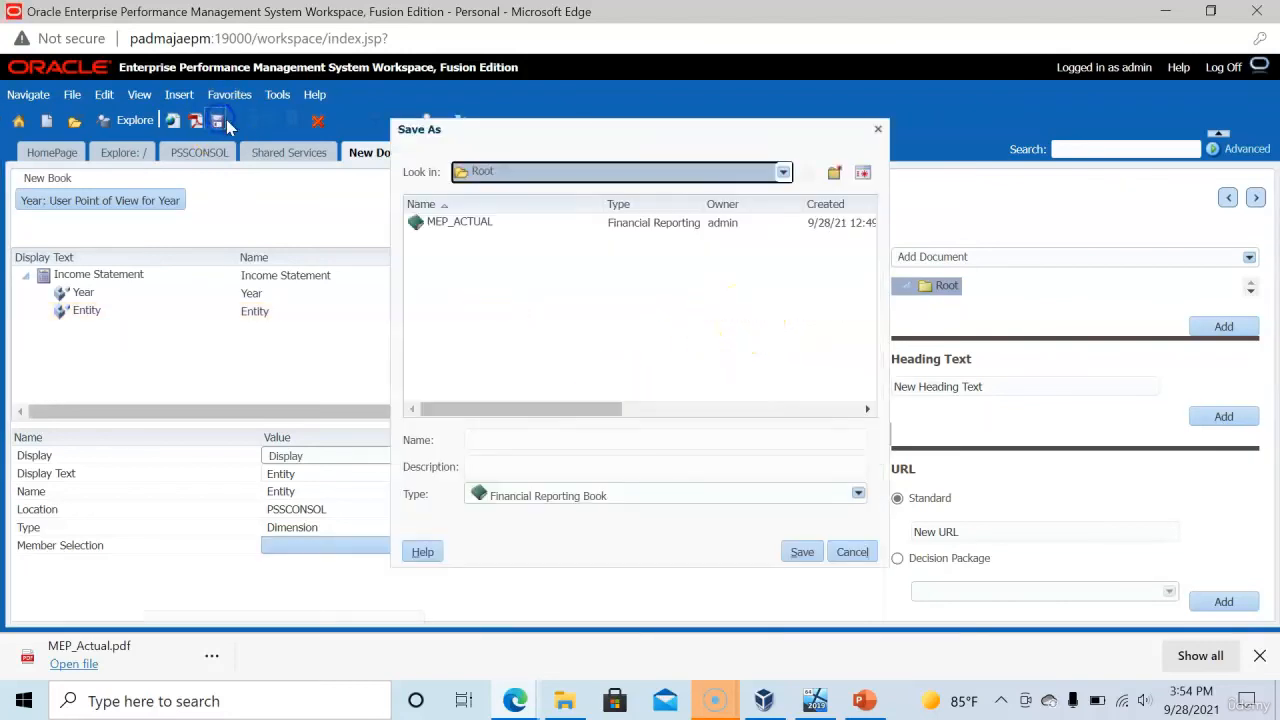
pyautogui.write('IS_ALL_ENTITIES')
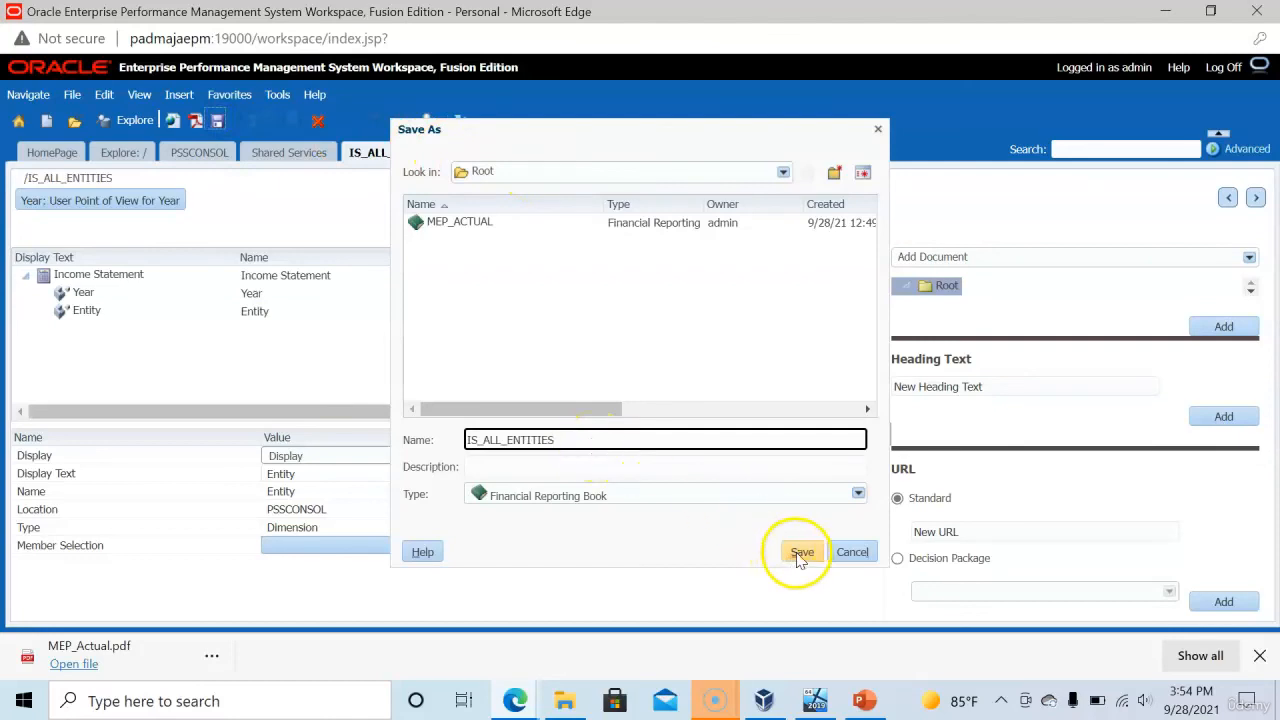
pyautogui.click(802, 552)
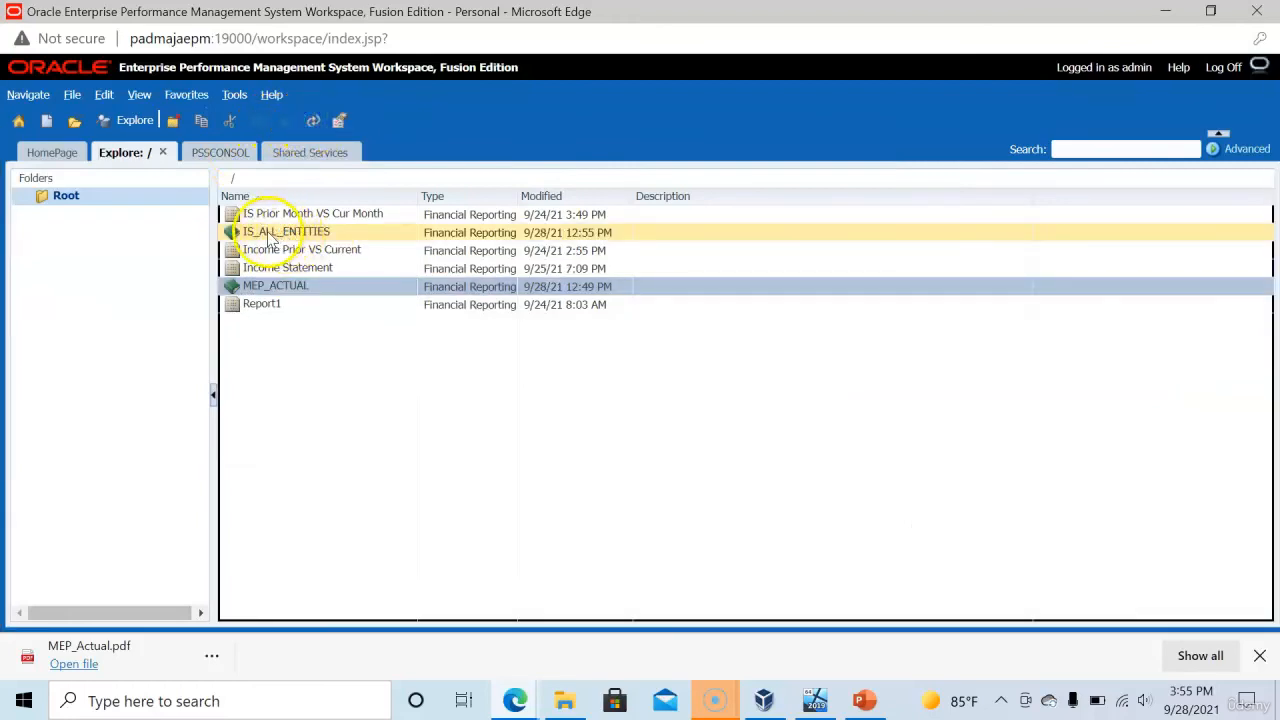
# Open IS_ALL_ENTITIES from Explore as Complete Book in PDF.
pyautogui.click(286, 232)
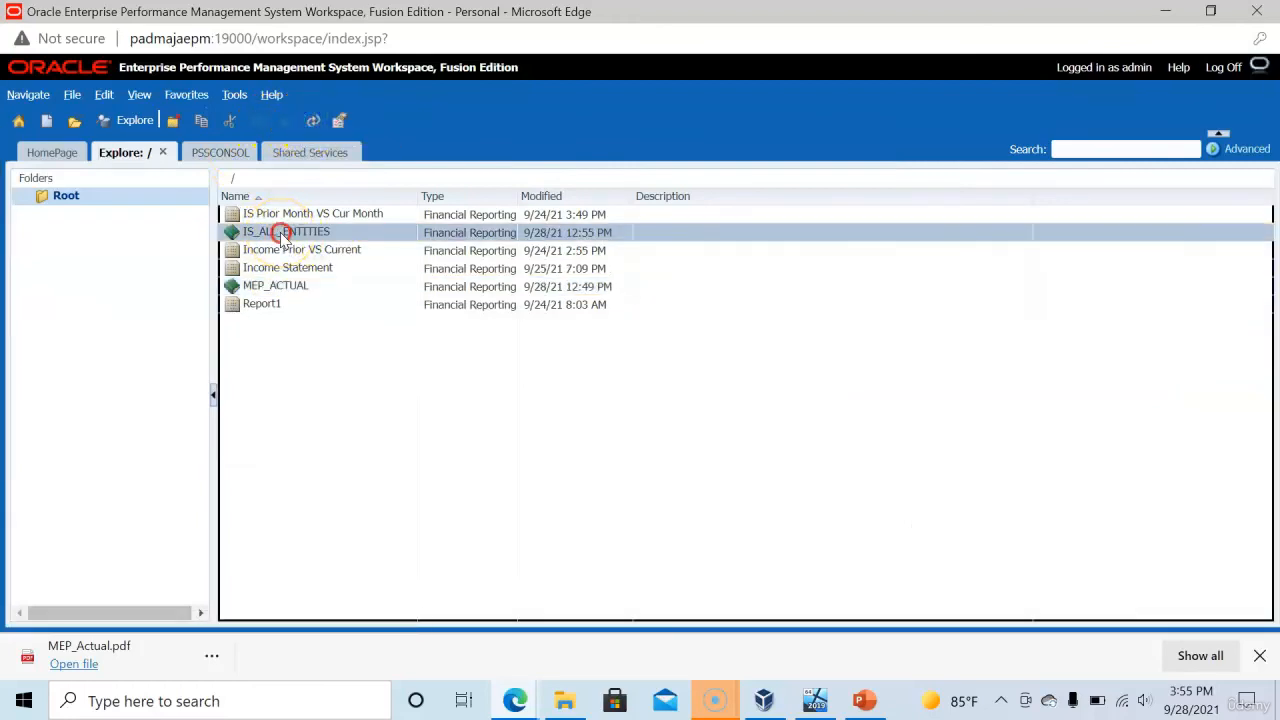
pyautogui.rightClick(288, 232)
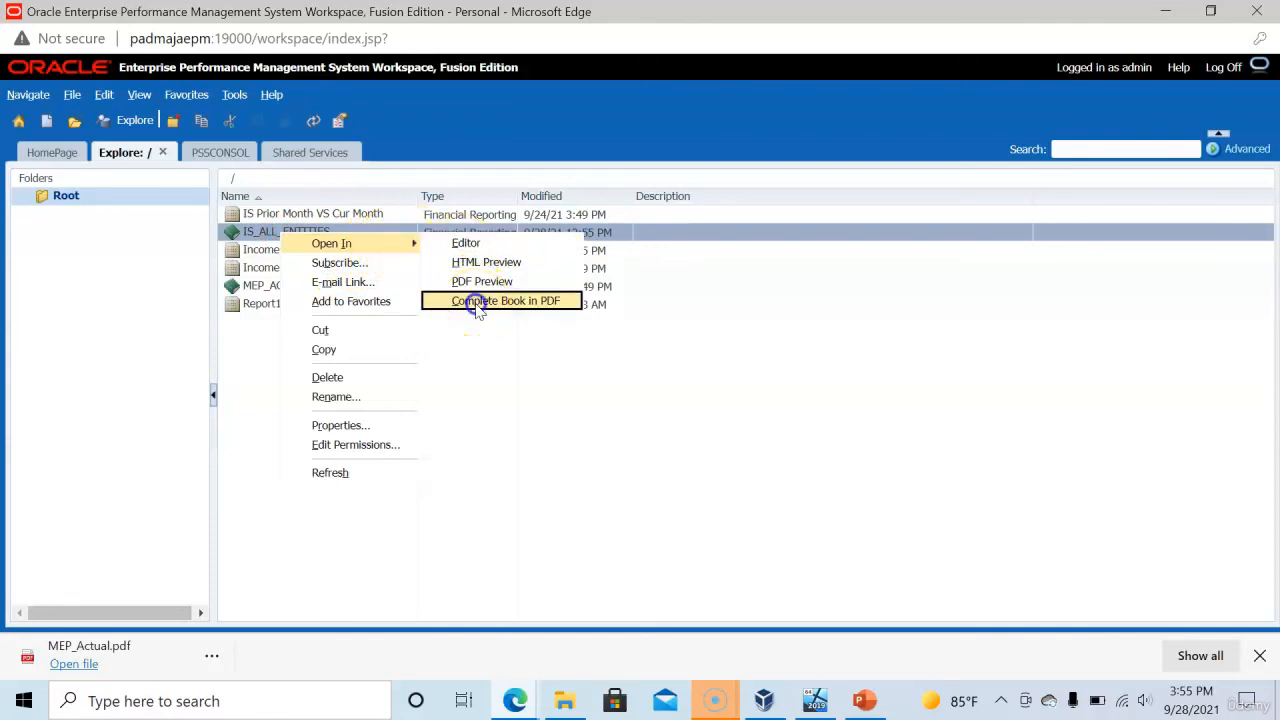
pyautogui.click(508, 300)
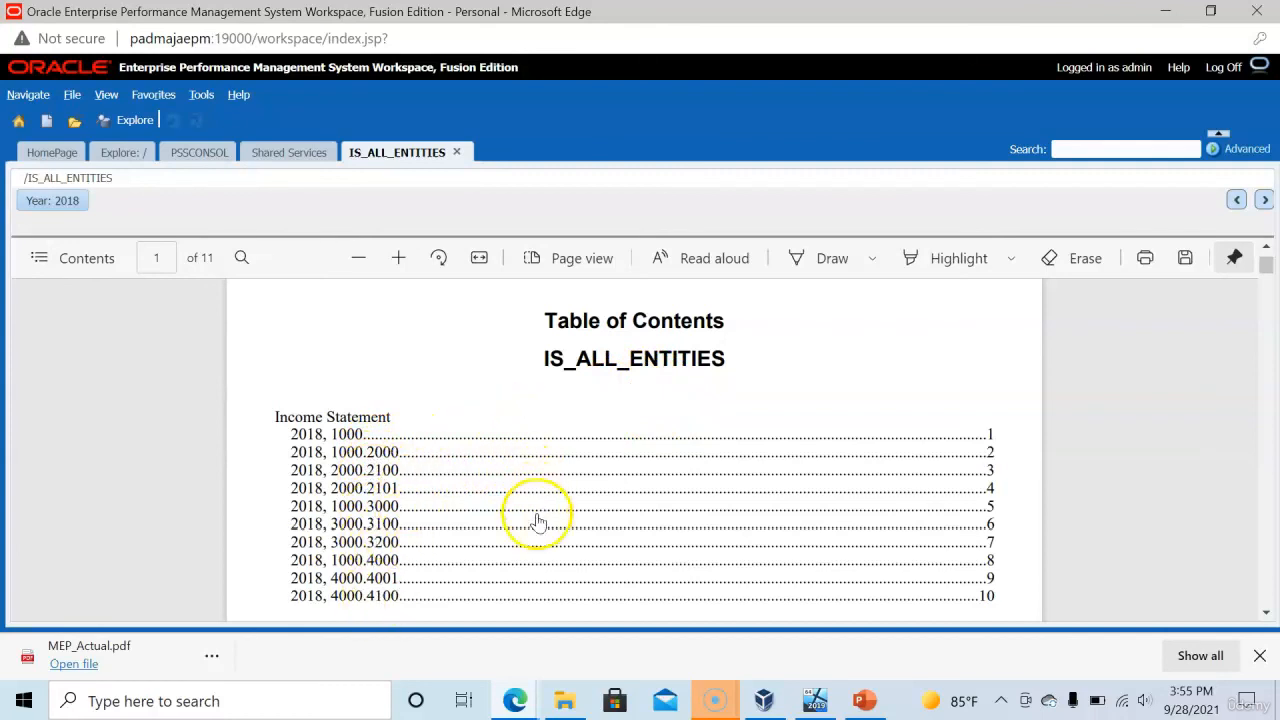
pyautogui.moveTo(976, 548)
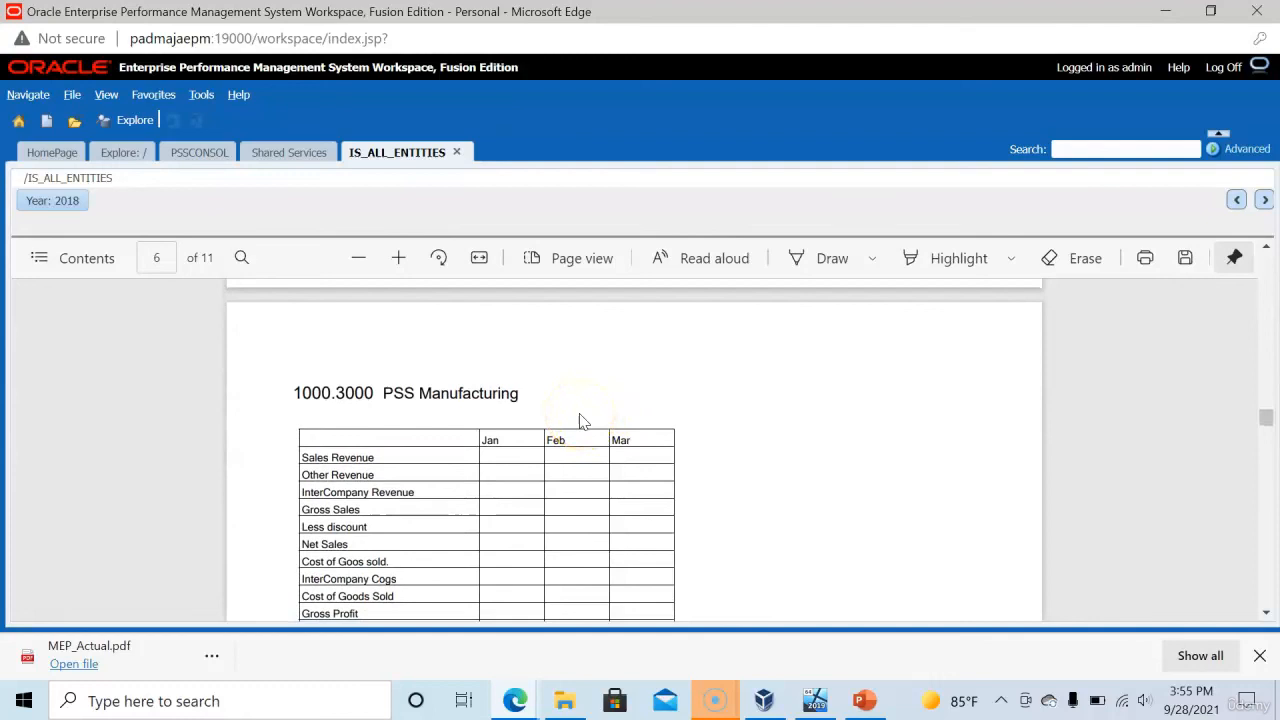
pyautogui.scroll(-3)
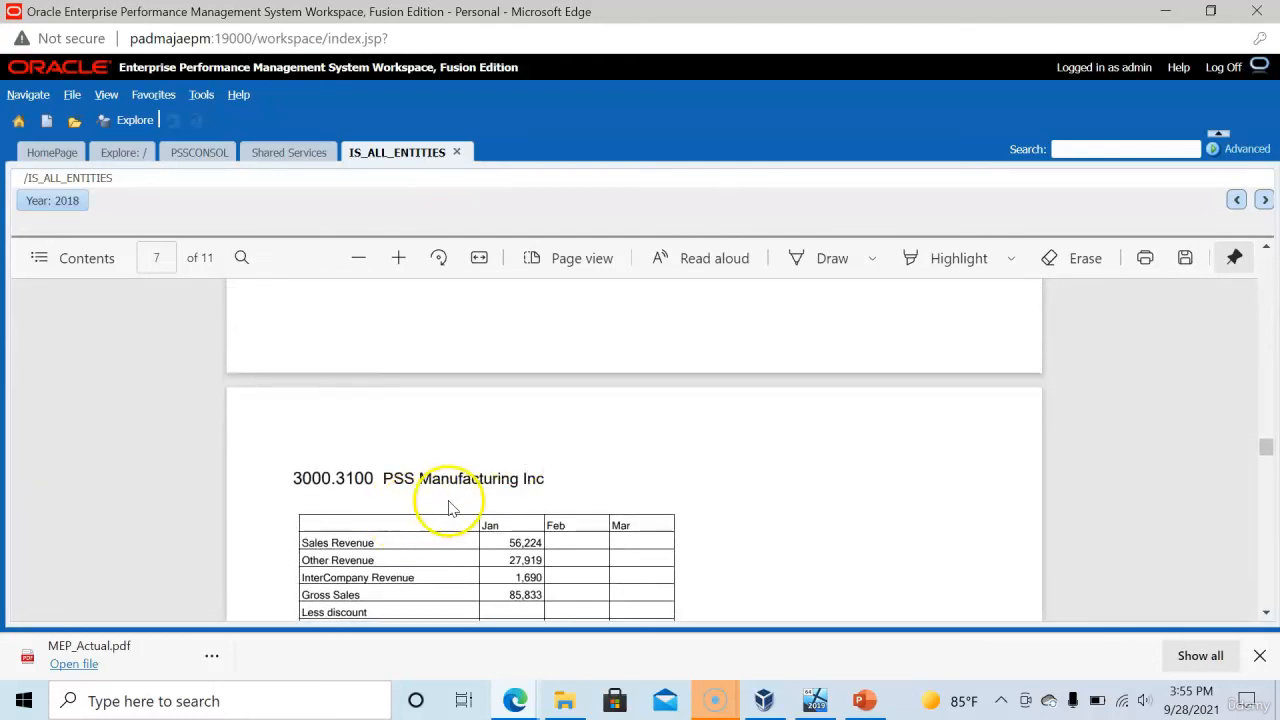
pyautogui.moveTo(478, 504)
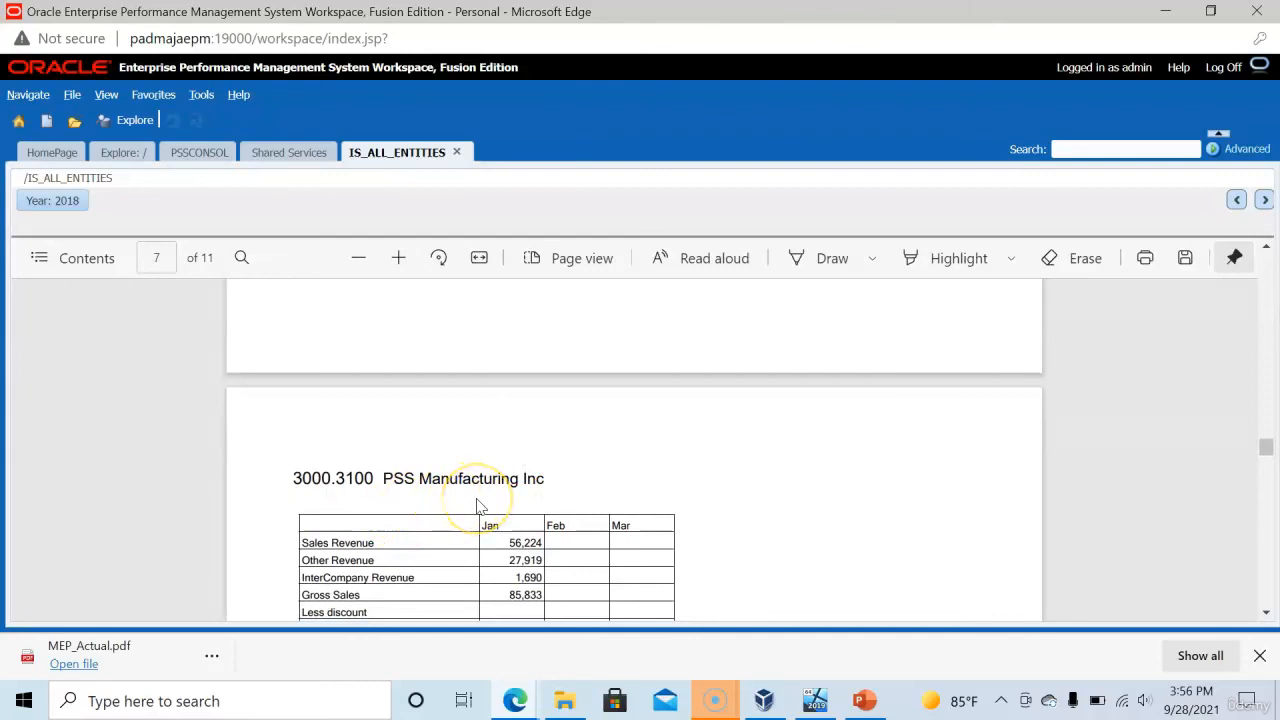